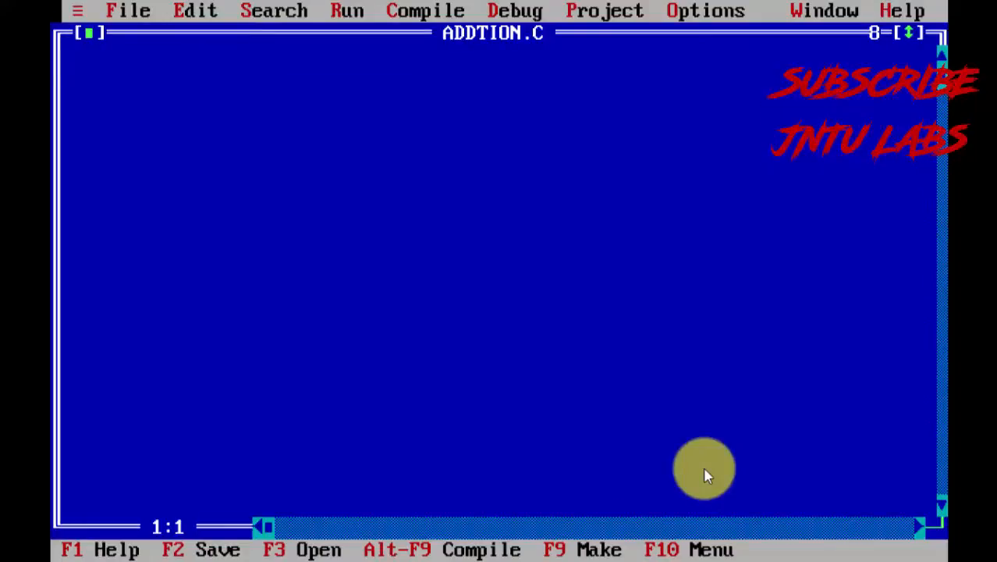
Write the void main() header, correcting a mistyped 'viod' and retyping the parentheses.
text(viod)
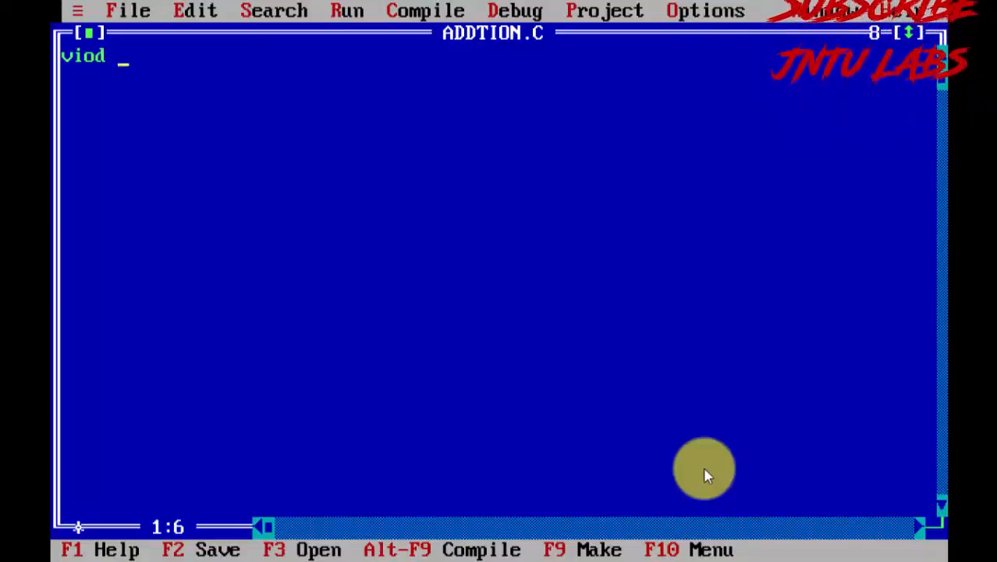
text(ma)
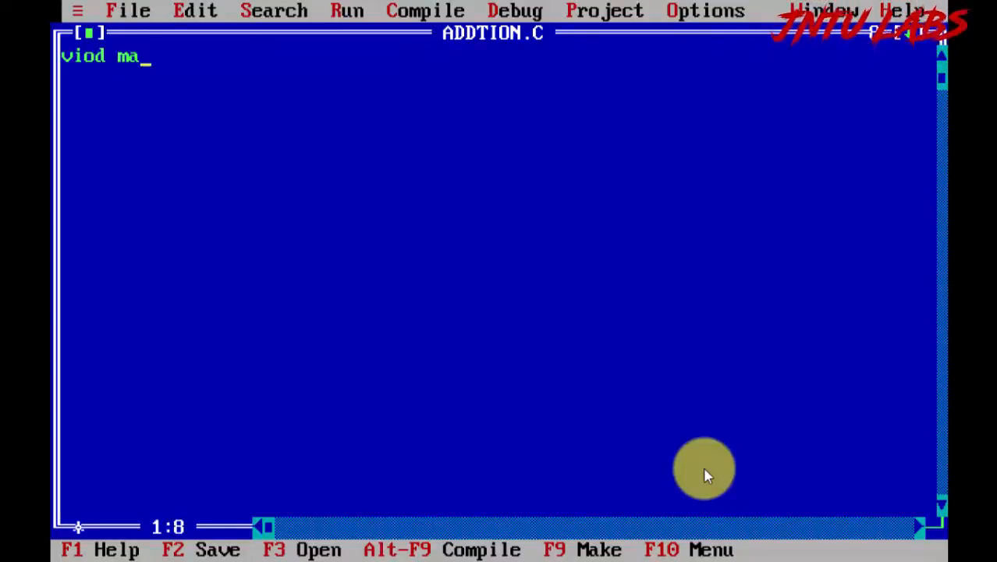
text(in)
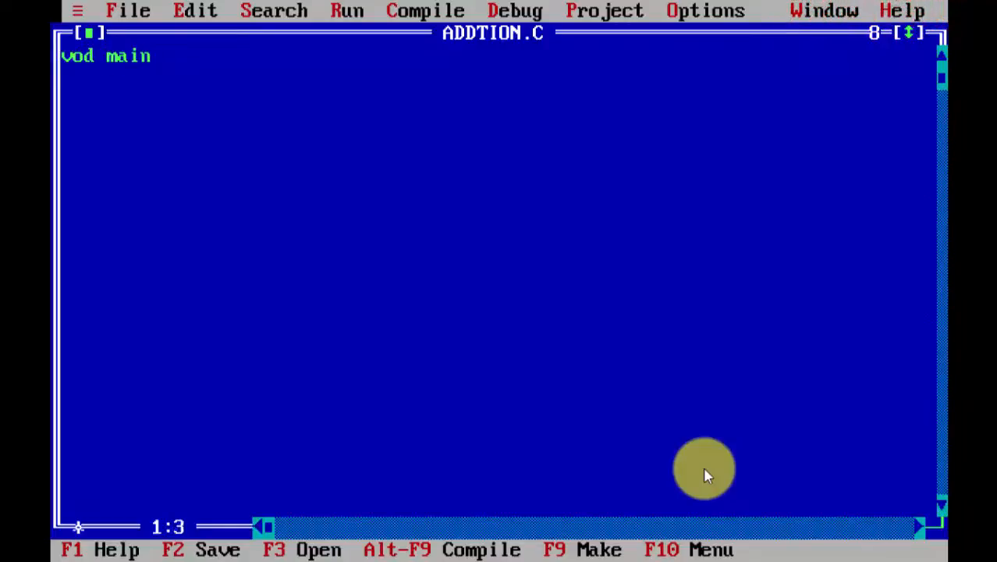
text(void main)
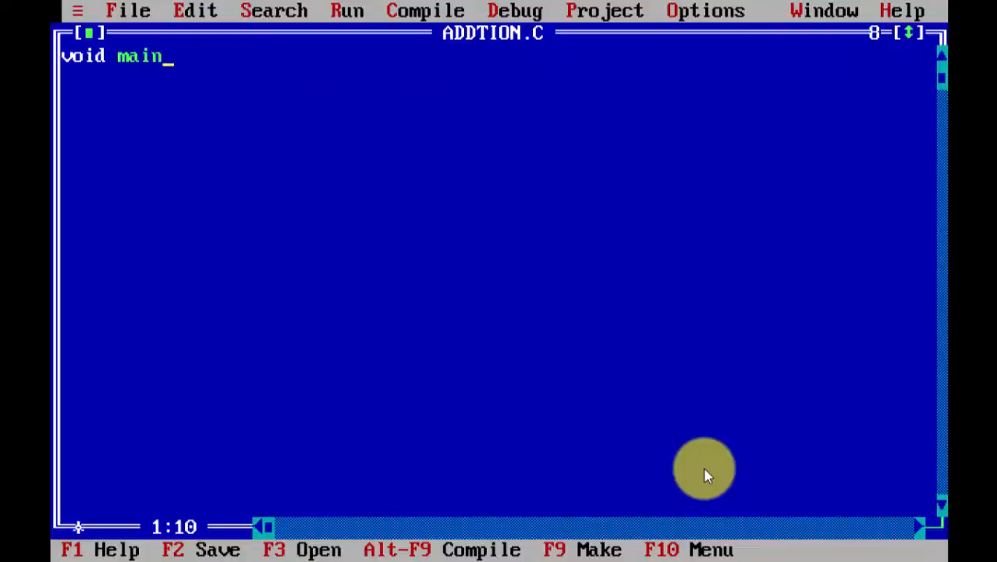
text(())
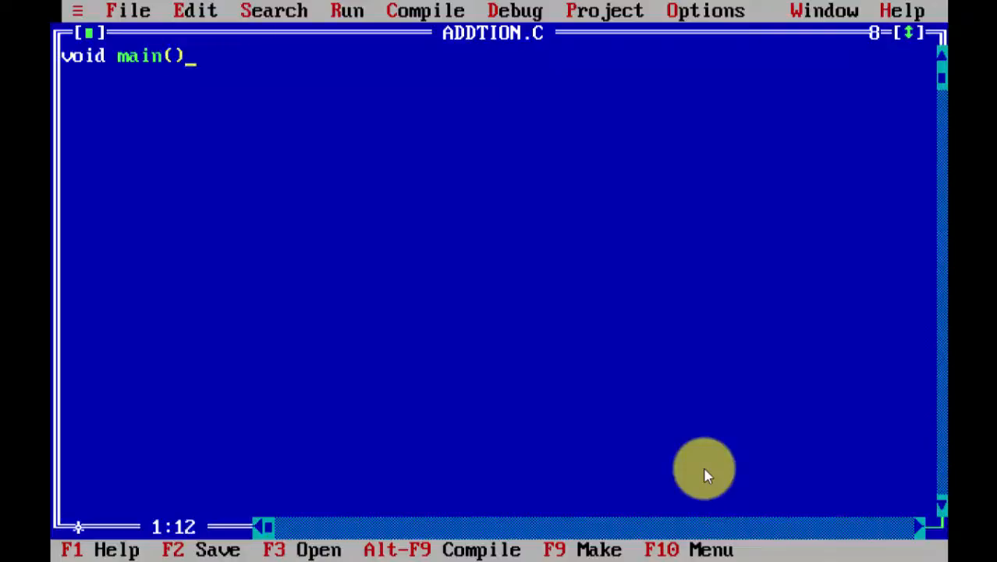
key(BackSpace)
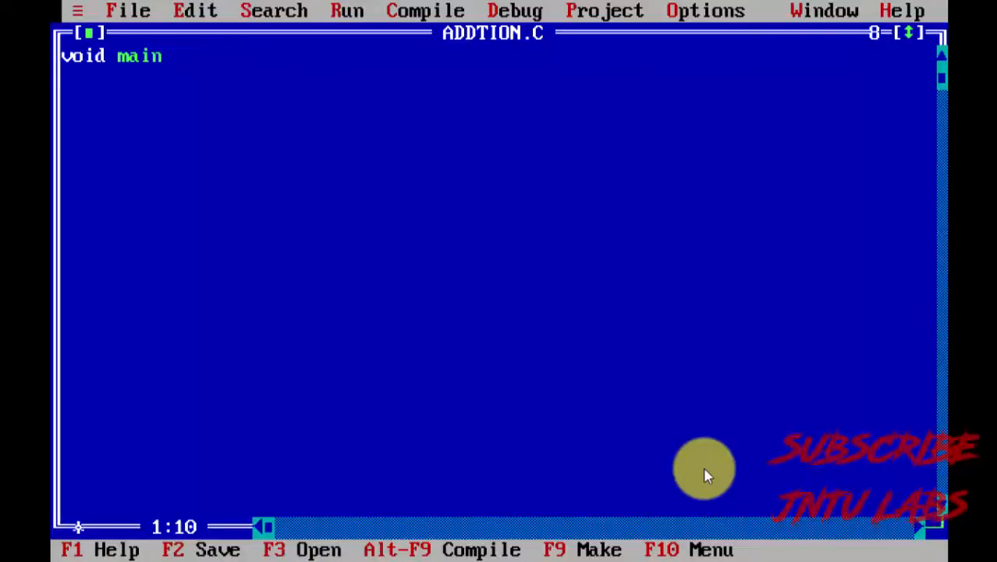
text(())
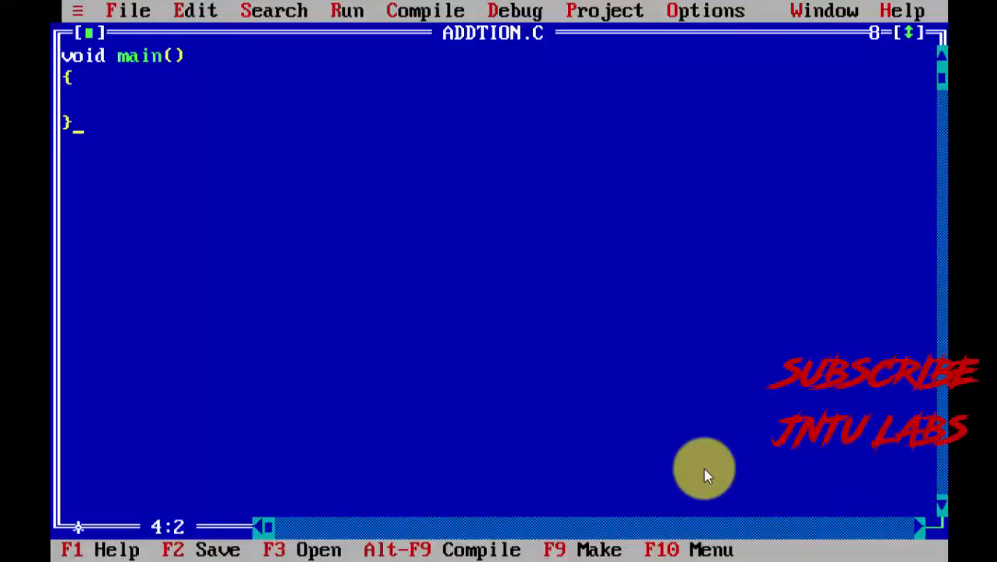
Declare the integers a=3 and b=2 on the first line inside main.
text(in)
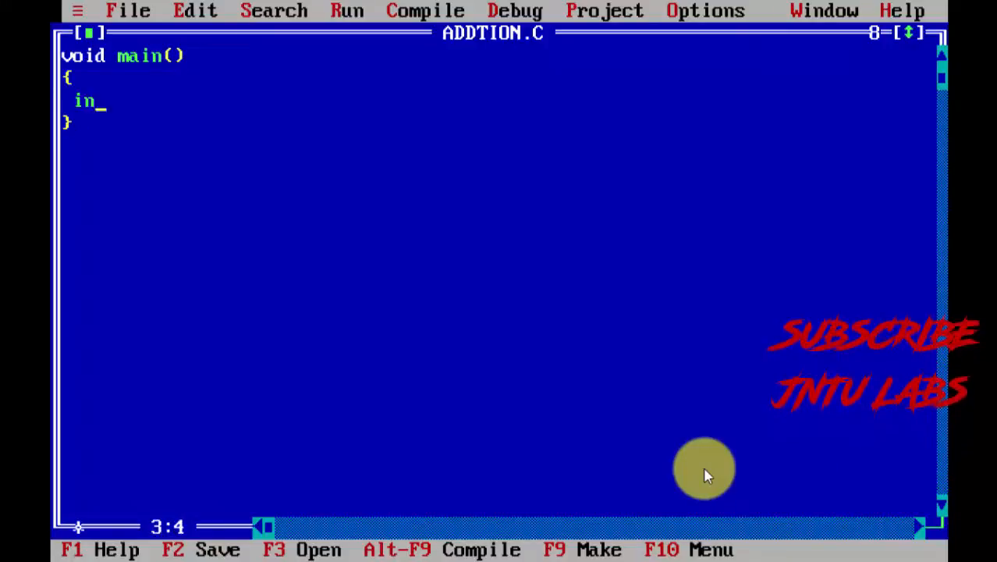
text(t)
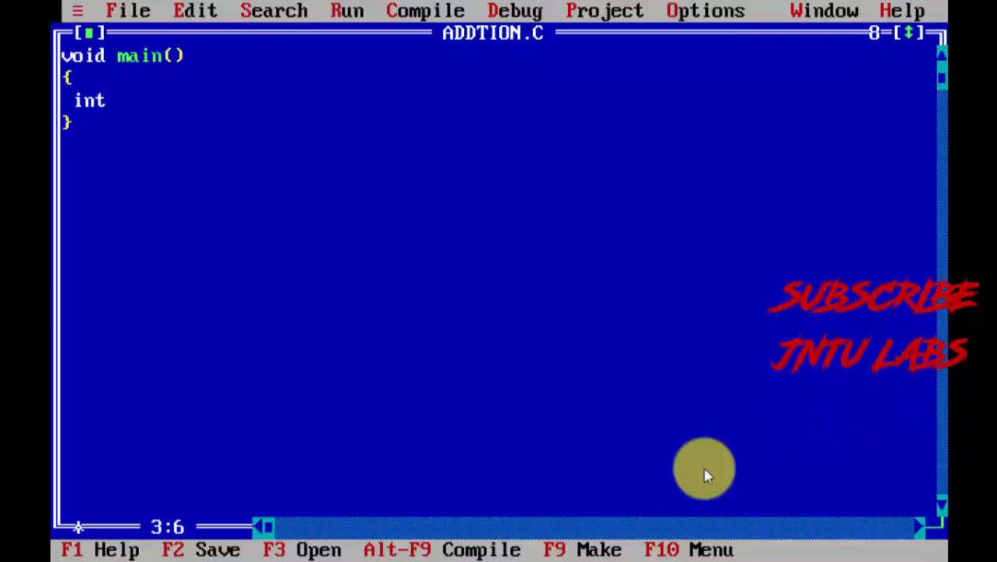
text(a=)
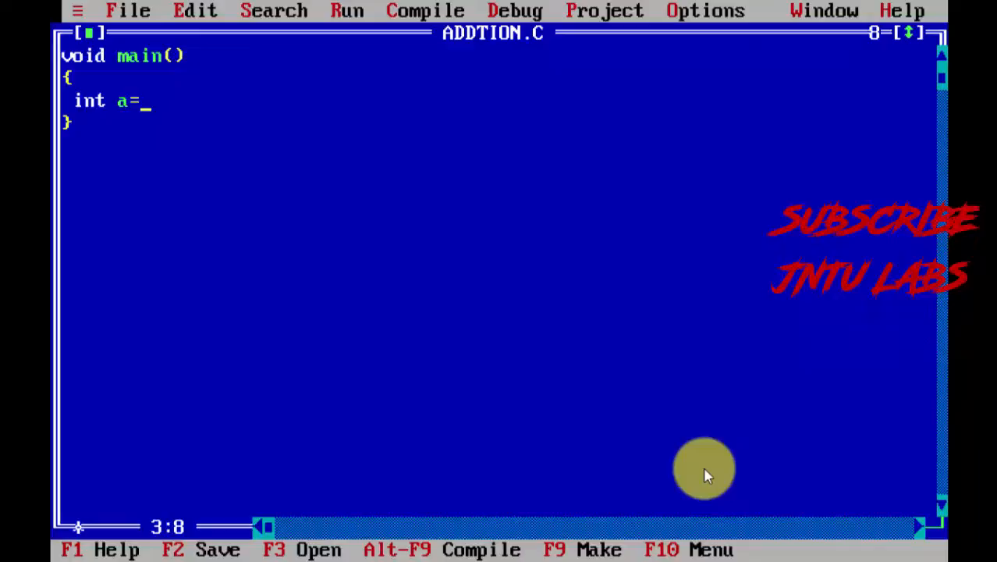
text(3,)
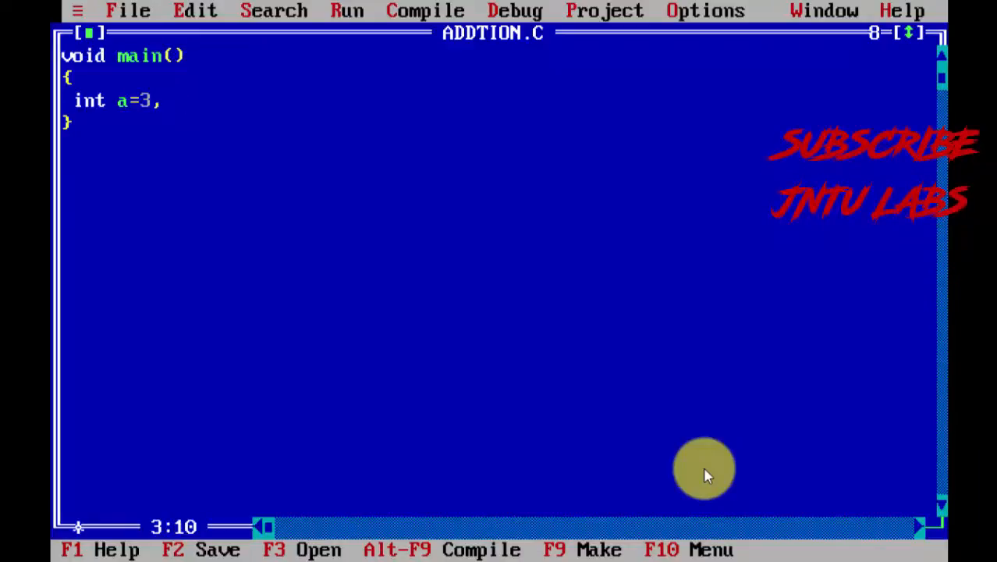
text(b=2;)
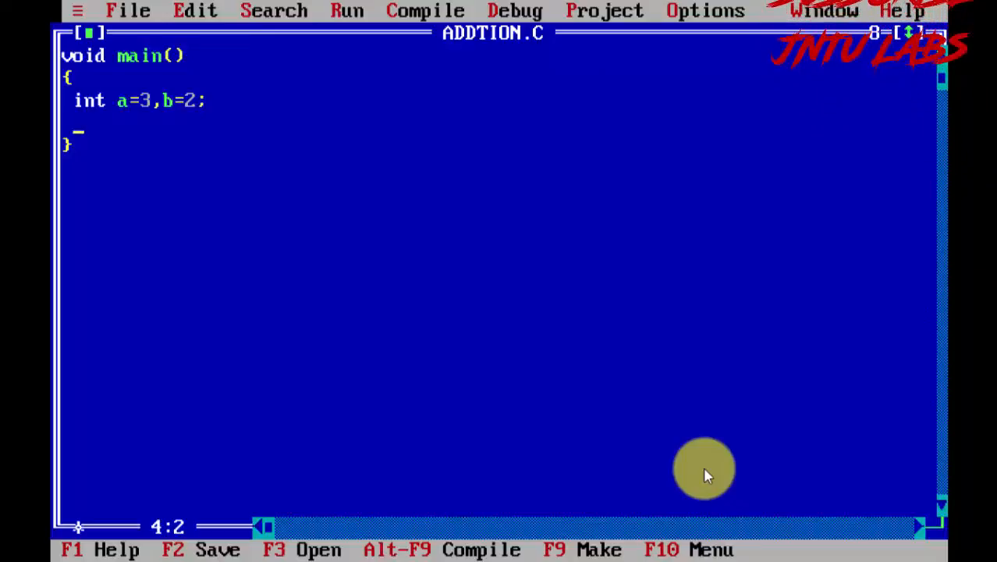
Declare the integer variables sum, sub and mul on the next line.
text(int)
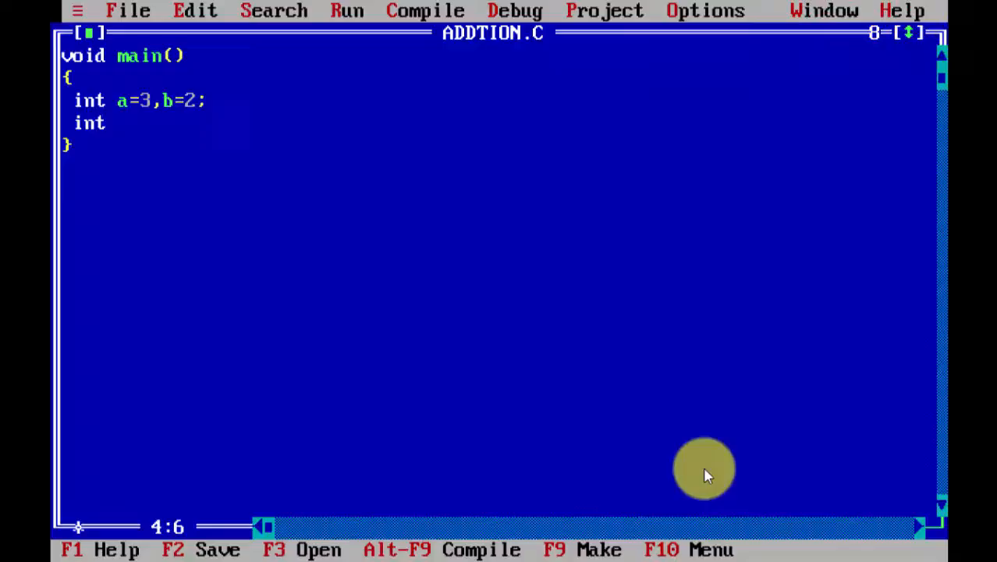
text(sum)
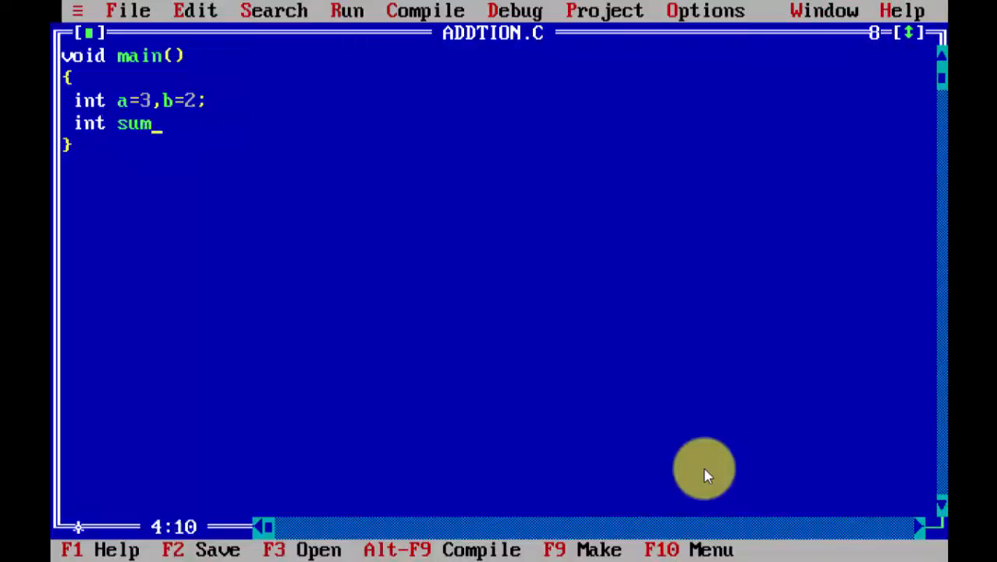
text(,sub)
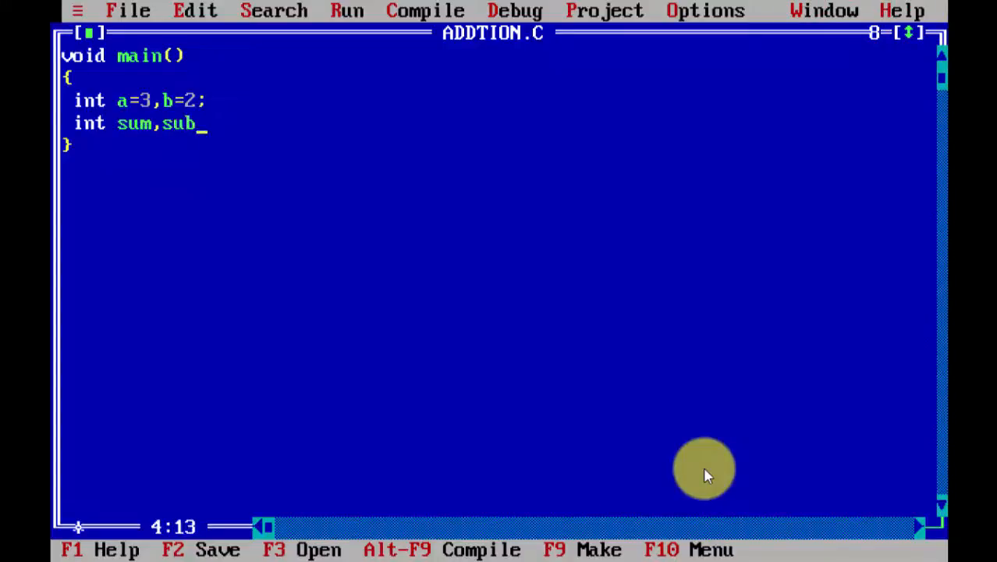
text(,)
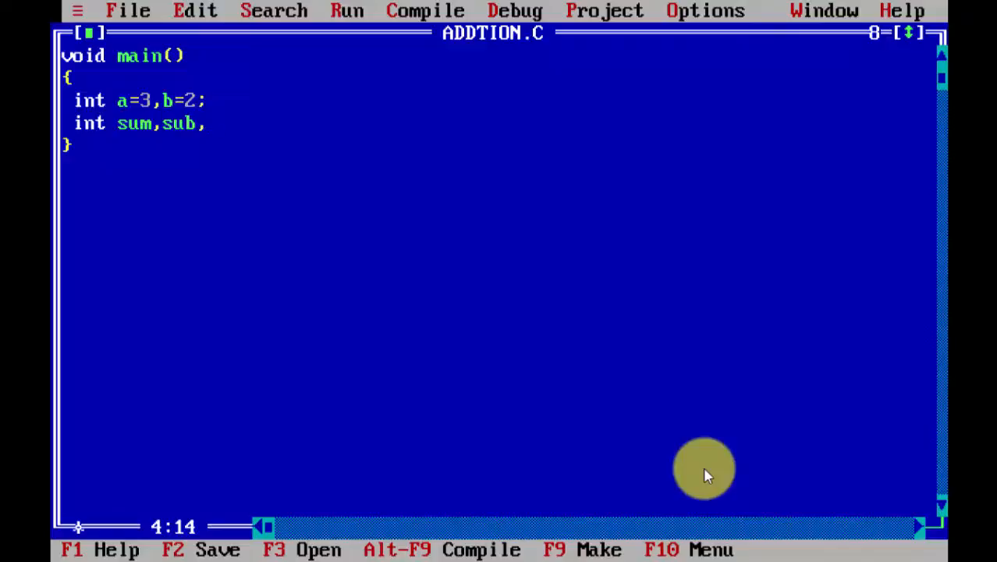
text(mul;)
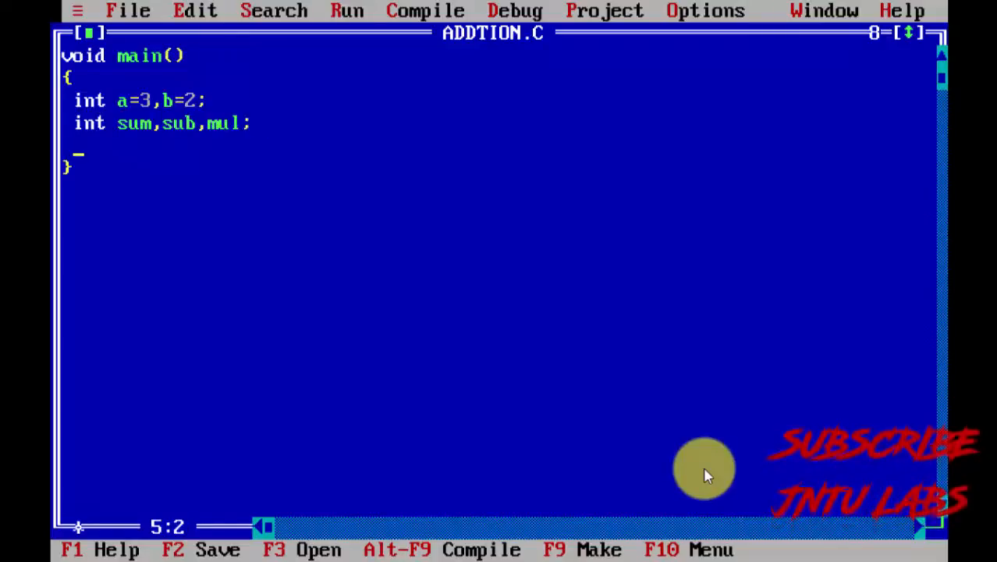
Begin the printf with the message "The two numbers are".
text(print)
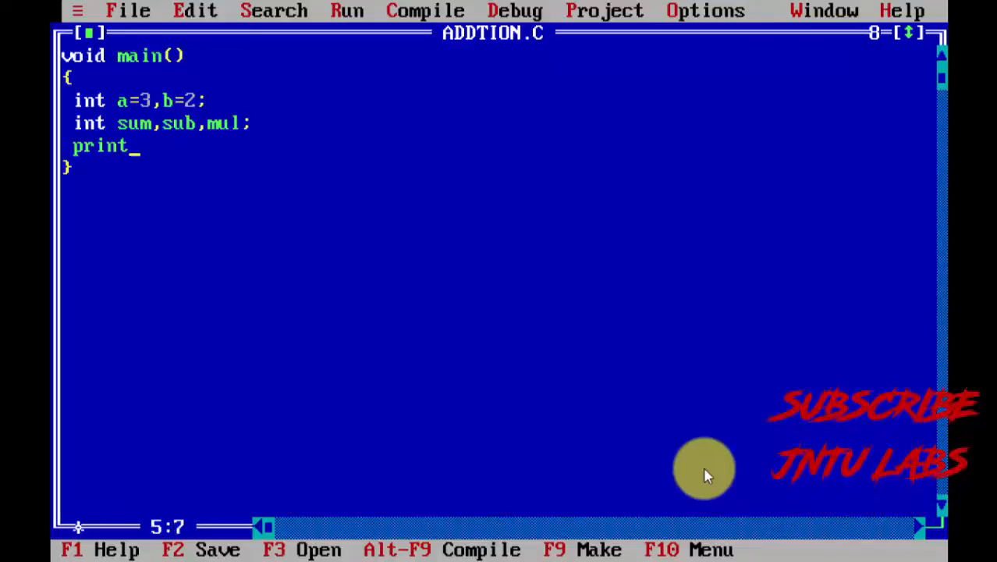
text(f()
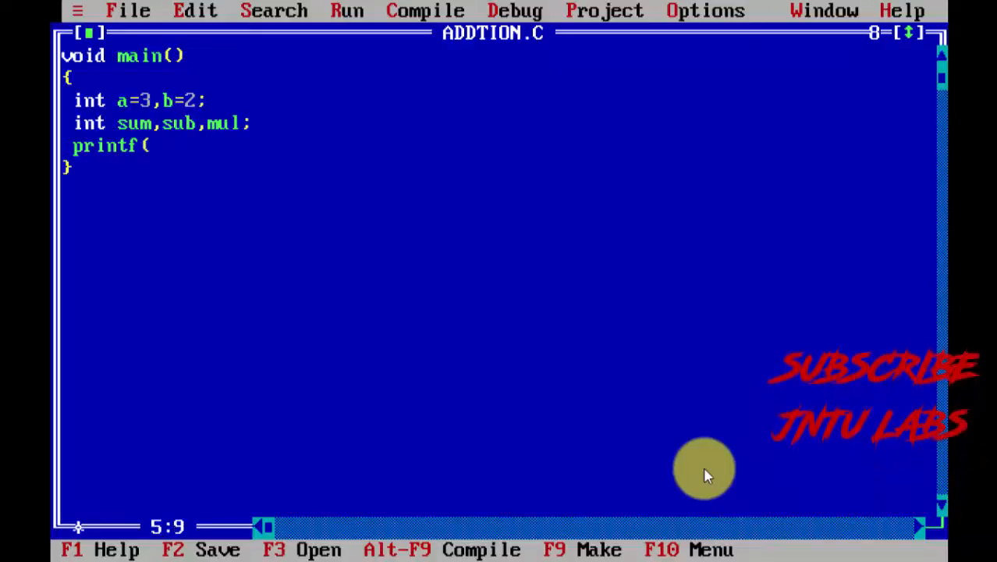
text("")
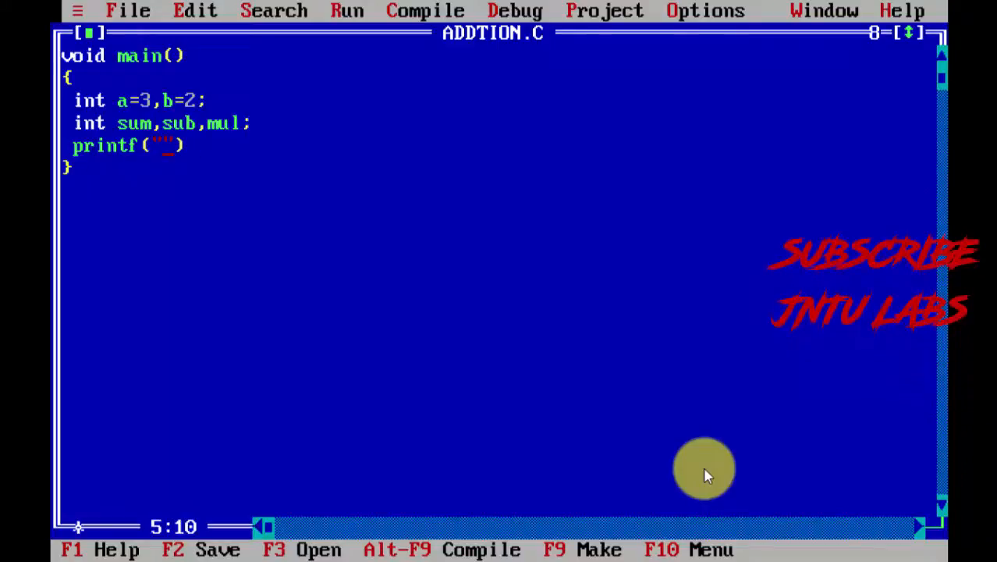
text(te)
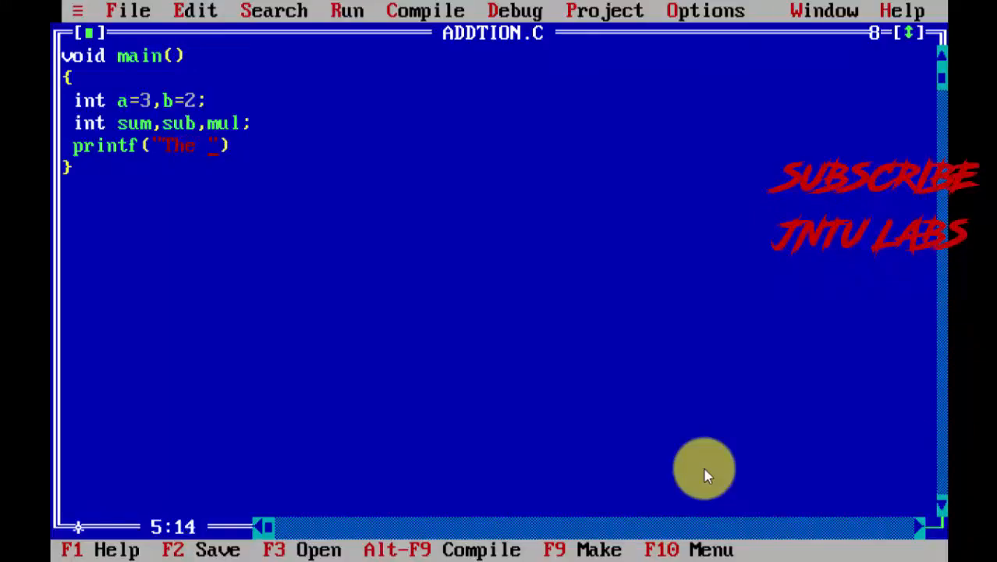
text(two n)
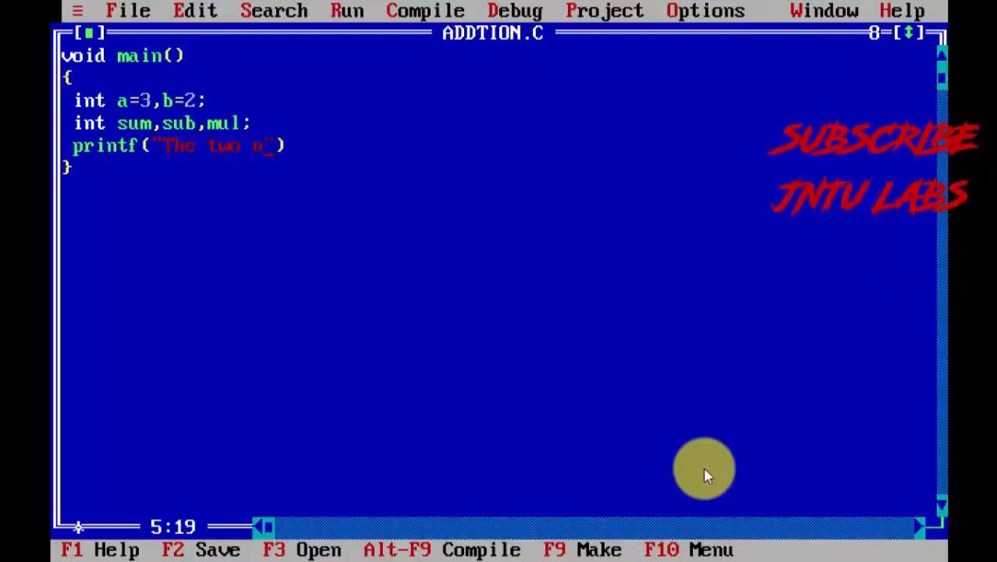
text(numbers a)
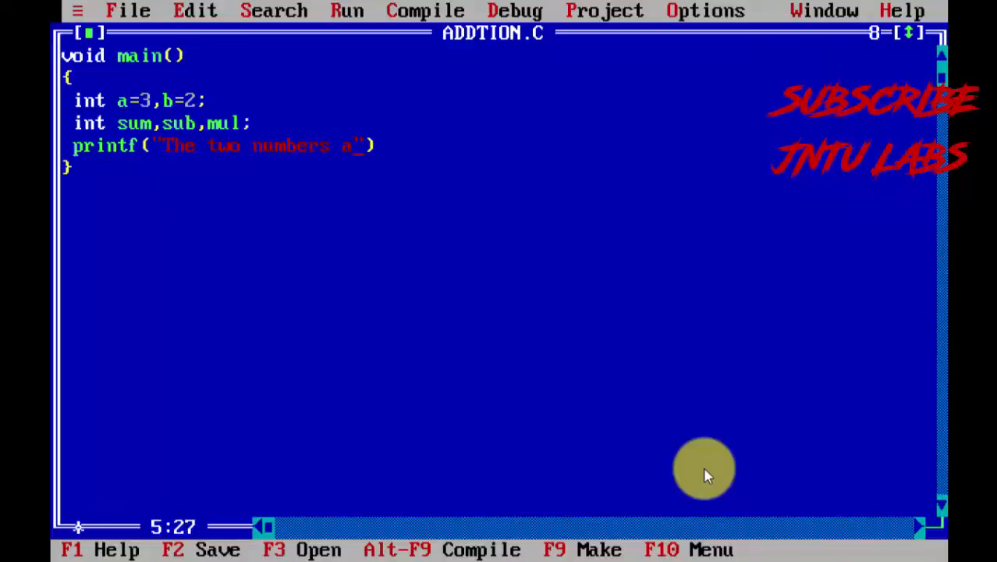
text(re)
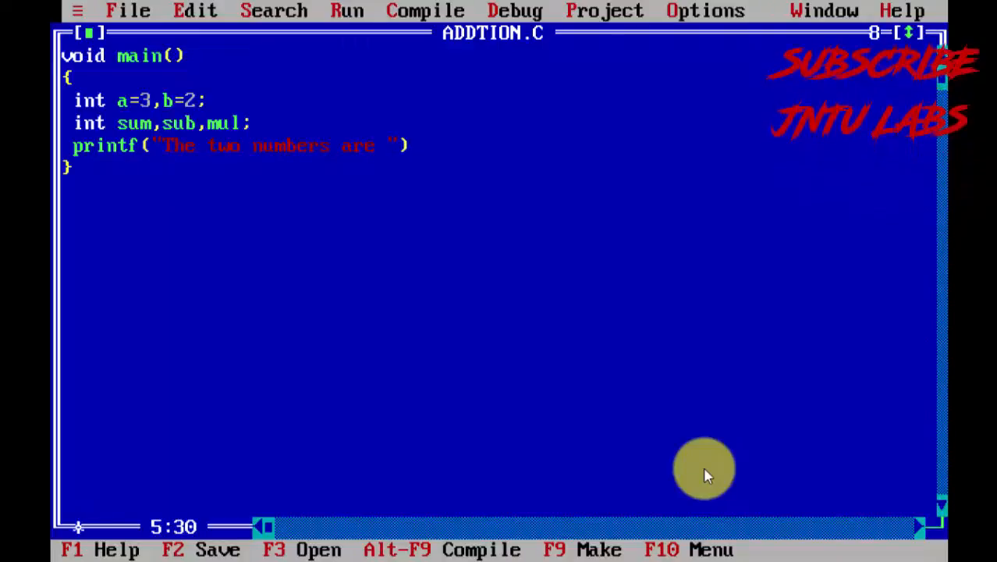
Finish the format with %d,%d and pass a and b as the arguments.
text(%d)
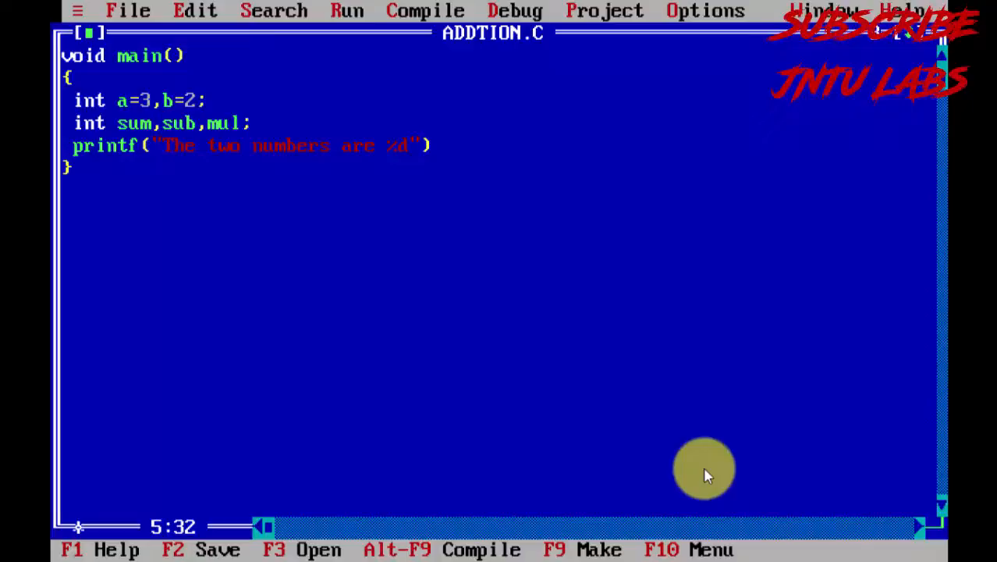
text(,%d)
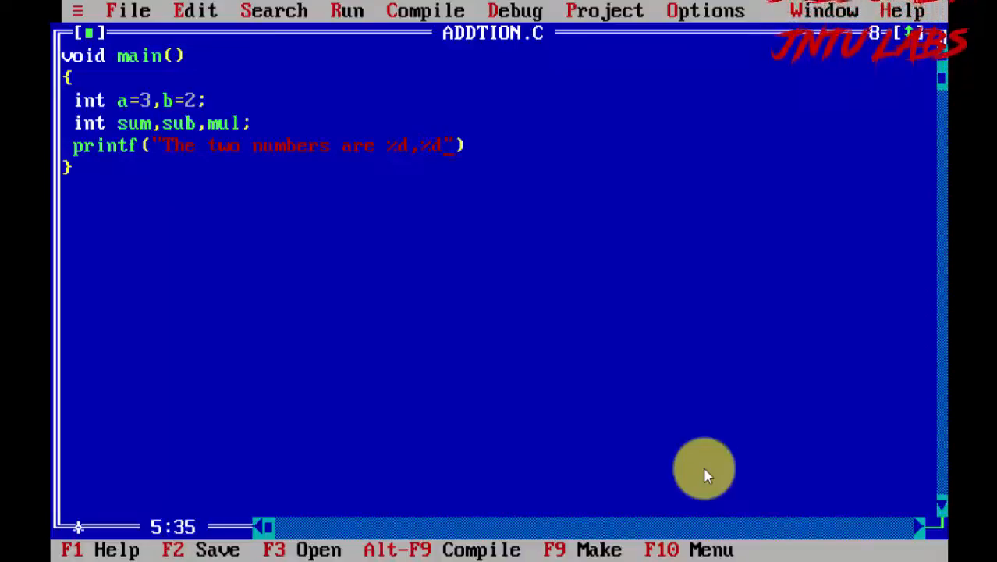
text(,))
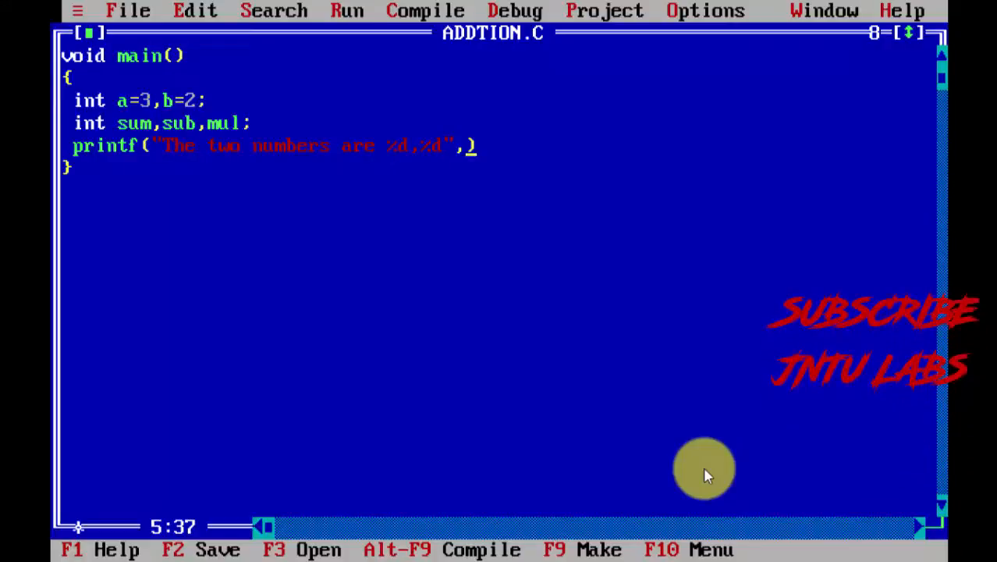
text(a)
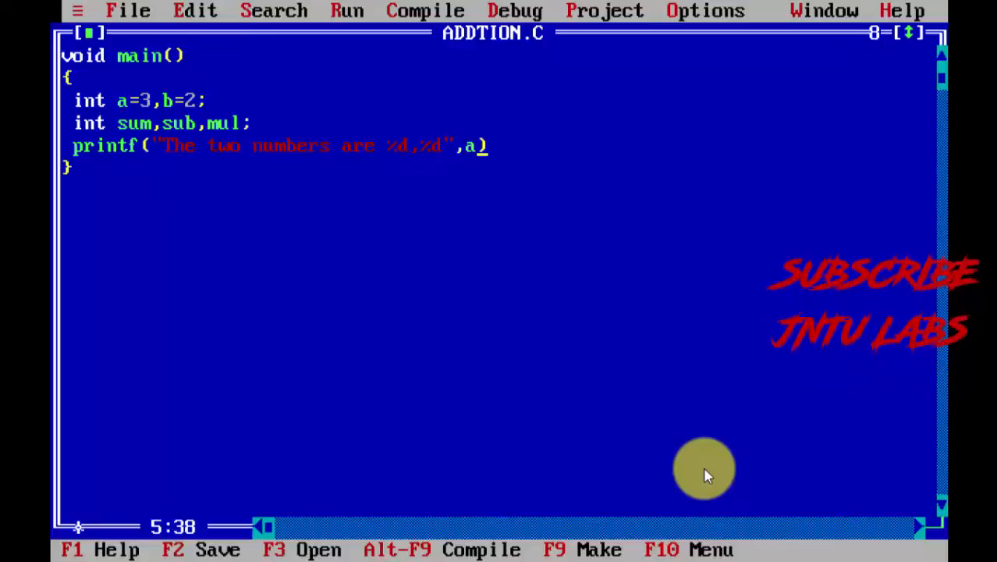
text(,b)
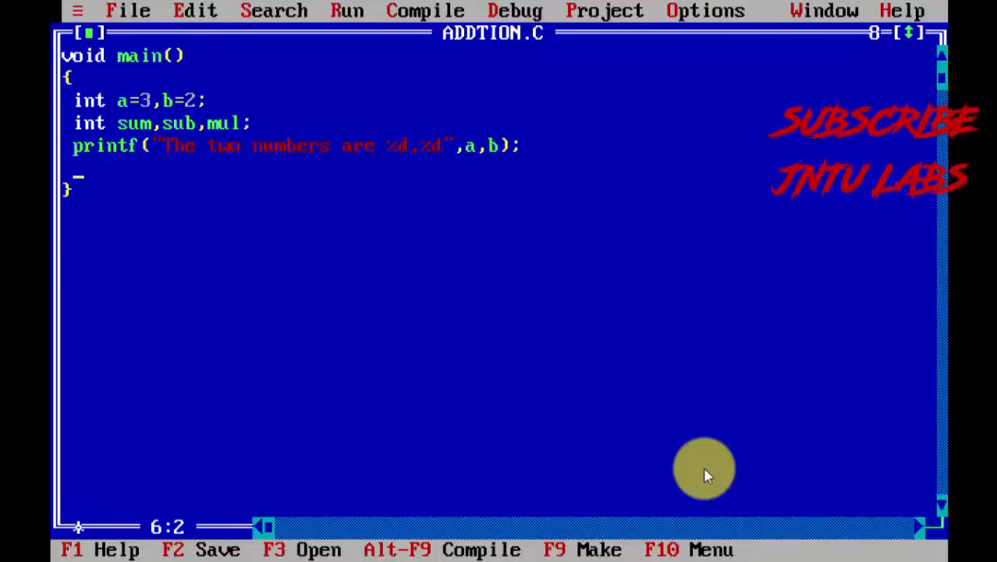
Assign sum=a+b; and sub=a-b; on new lines.
text(su)
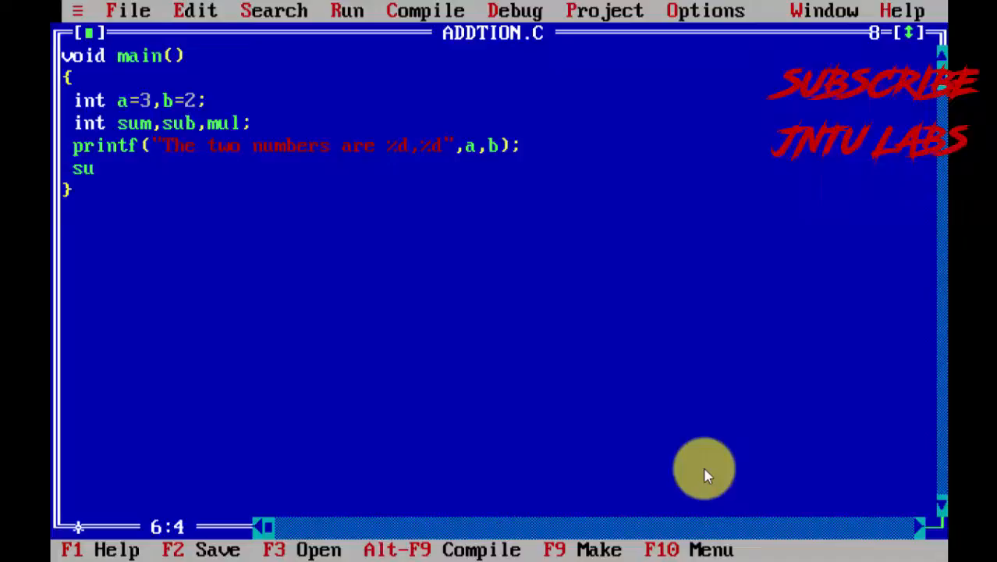
text(m)
text(clr)
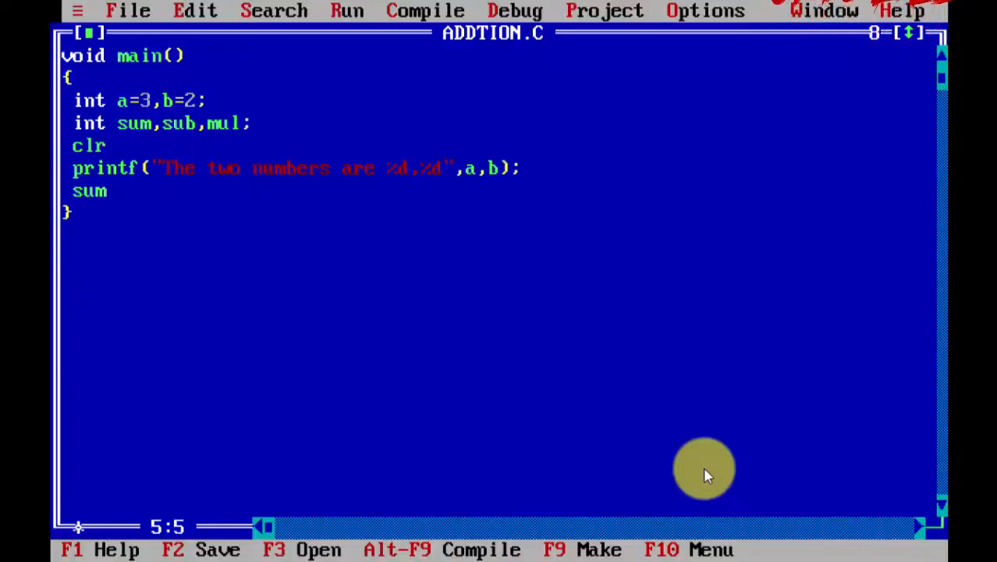
text(scr();)
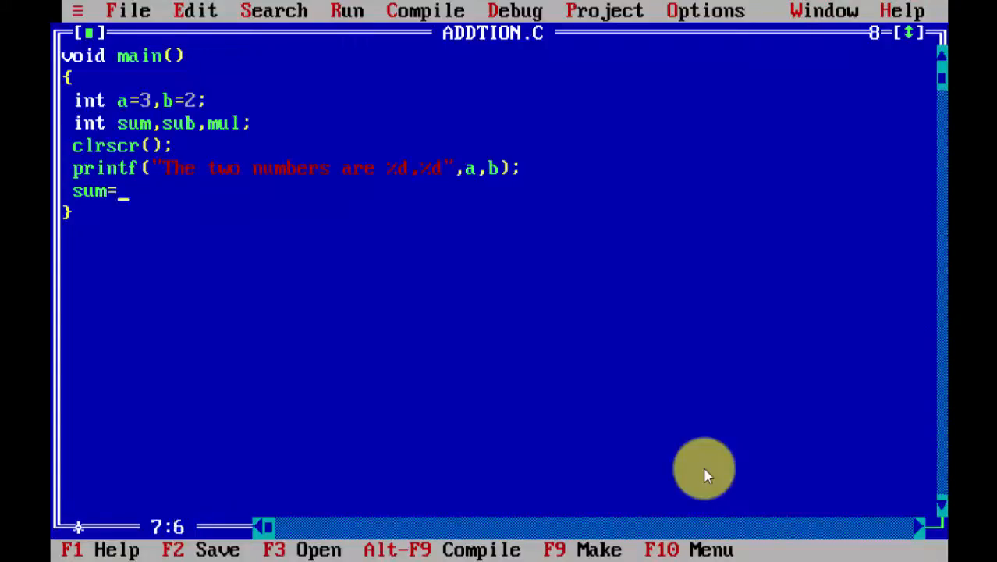
text(a+)
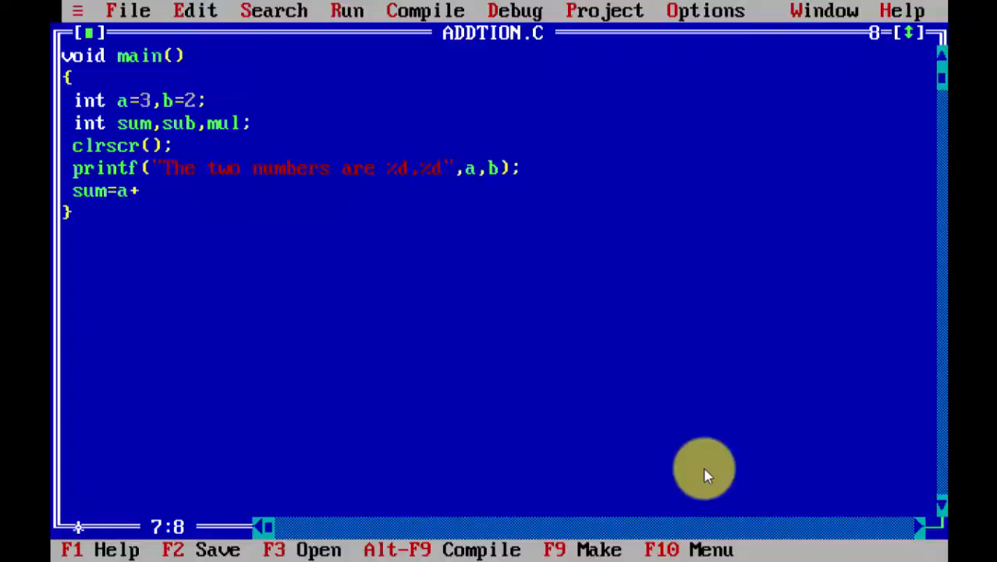
text(b;)
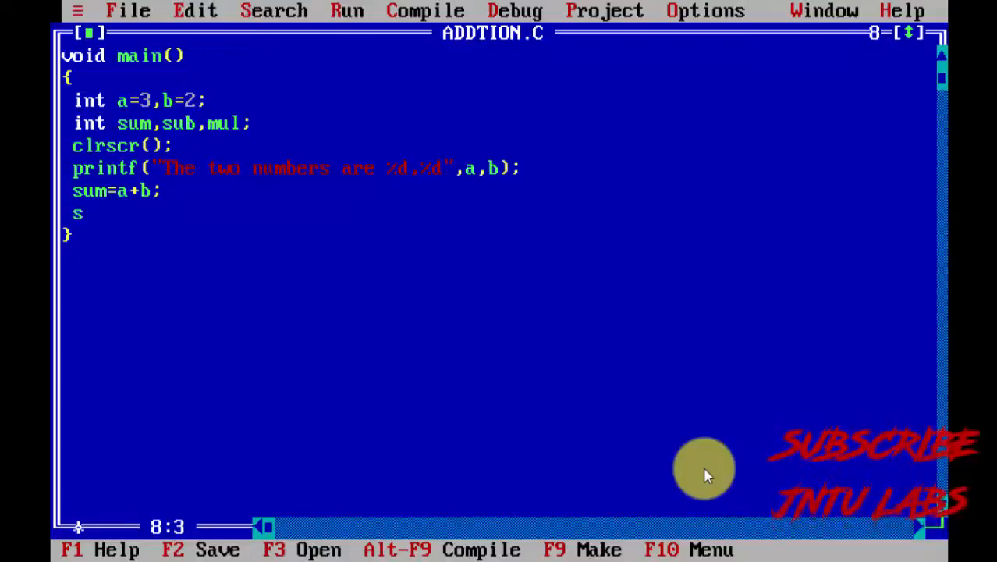
text(ub=)
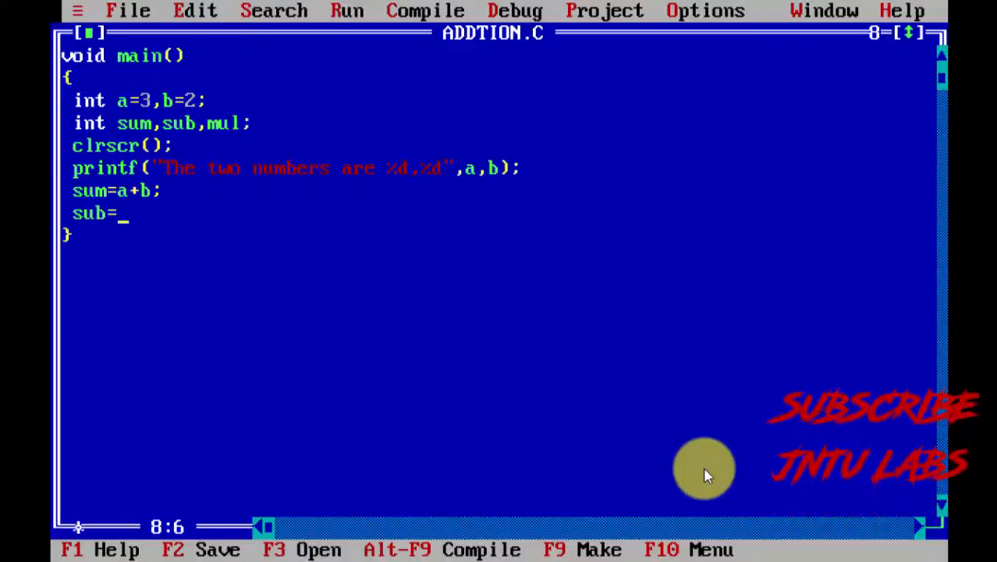
text(-n)
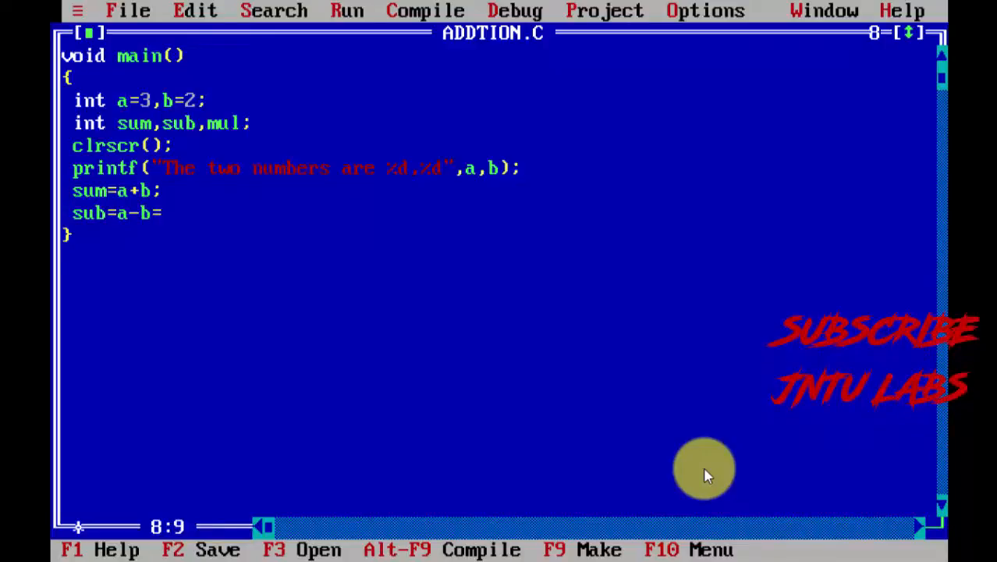
Assign mul=a*b; and add the \n escape to the first printf's format string.
text(mul)
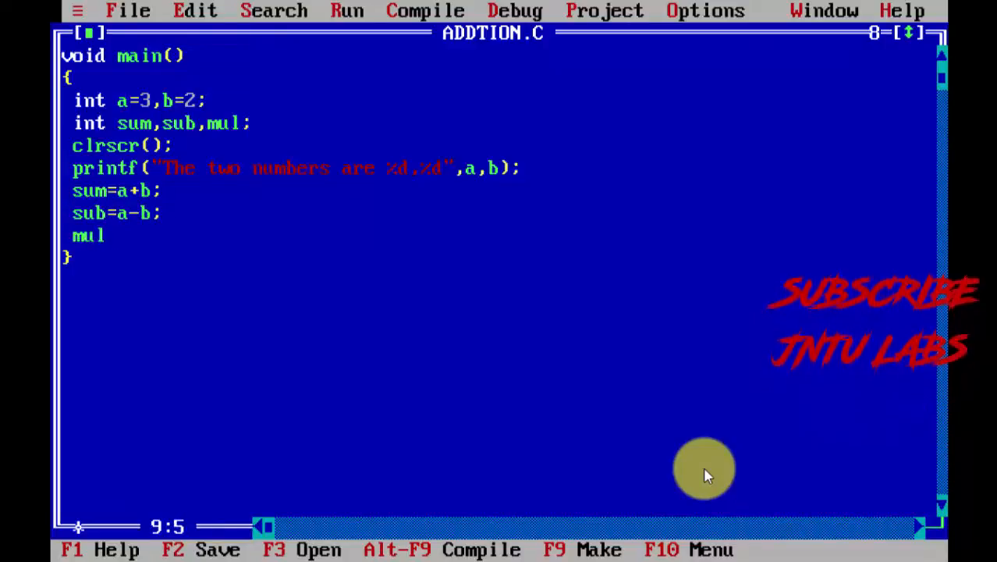
text(=)
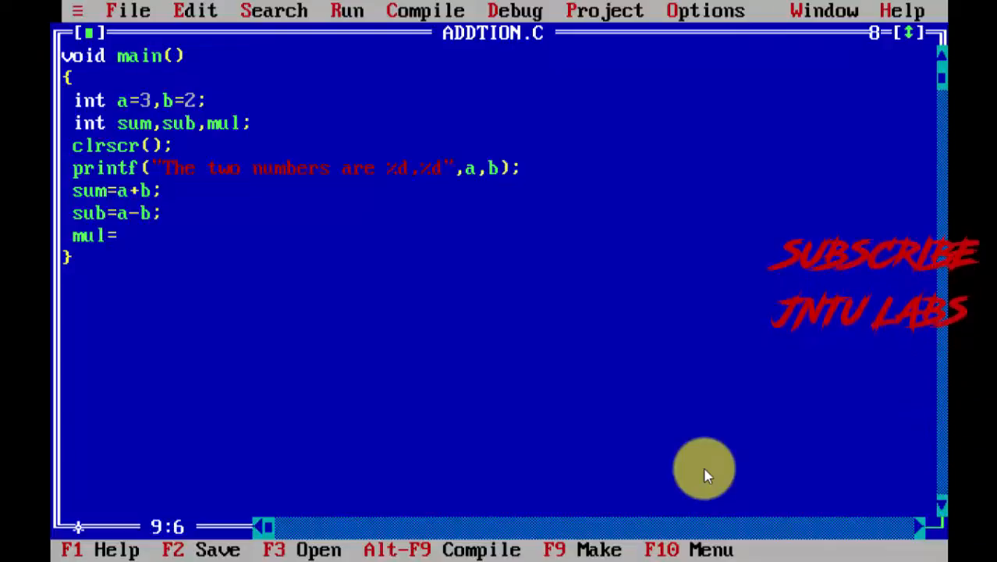
text(a*)
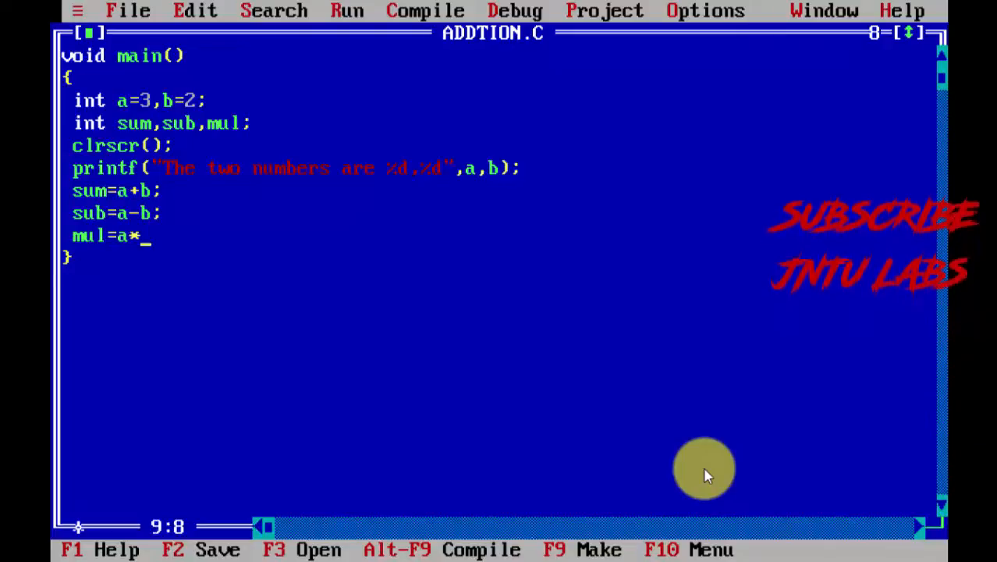
text(b;)
click(295, 169)
text(\)
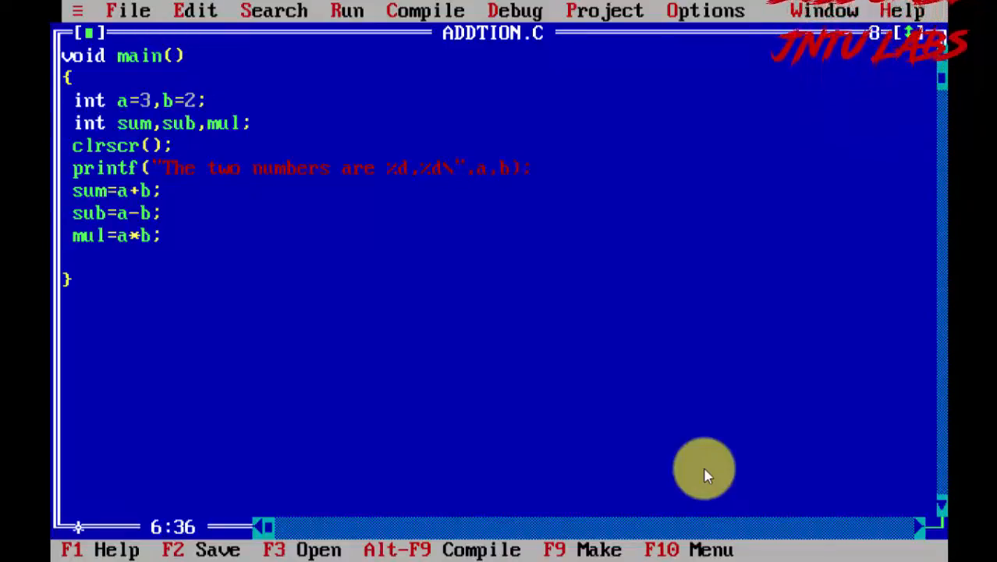
text(n)
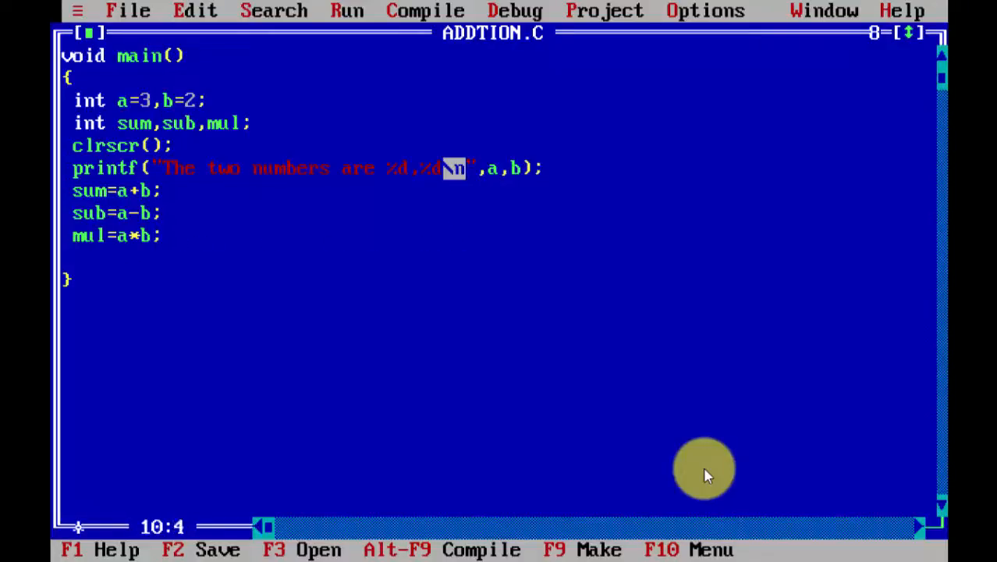
Begin the second printf with "The sum value is %d\n".
text(printf)
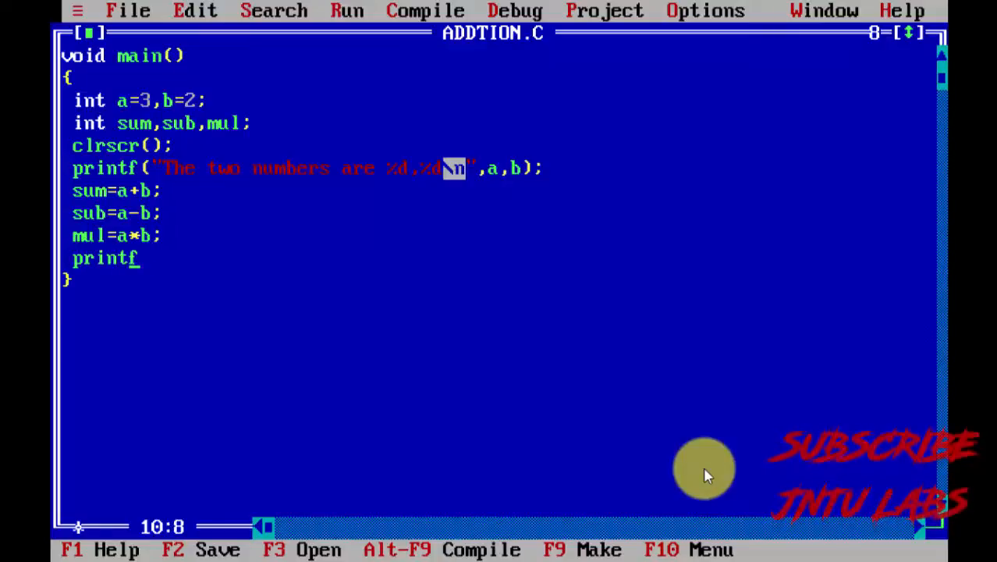
text((")
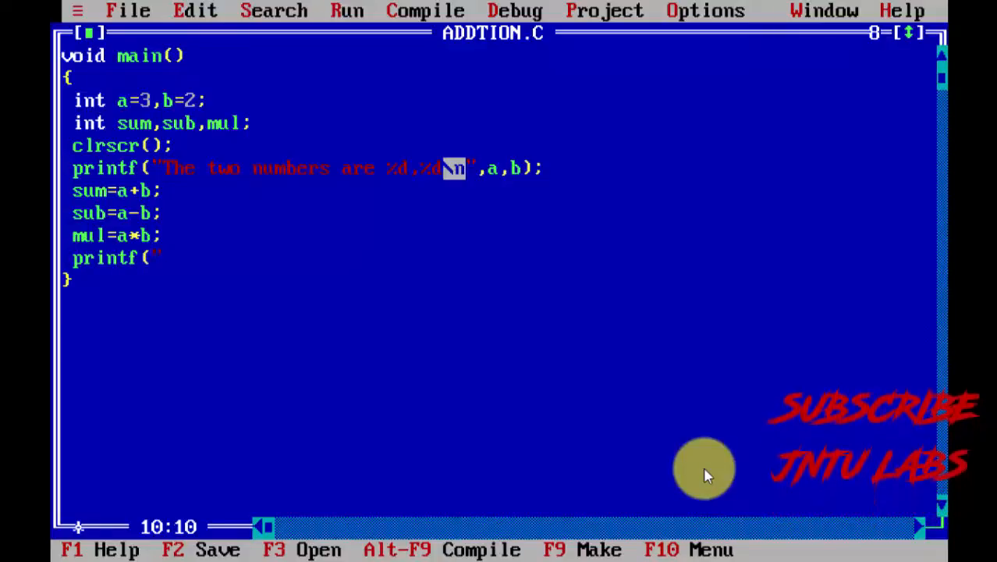
text(The sum)
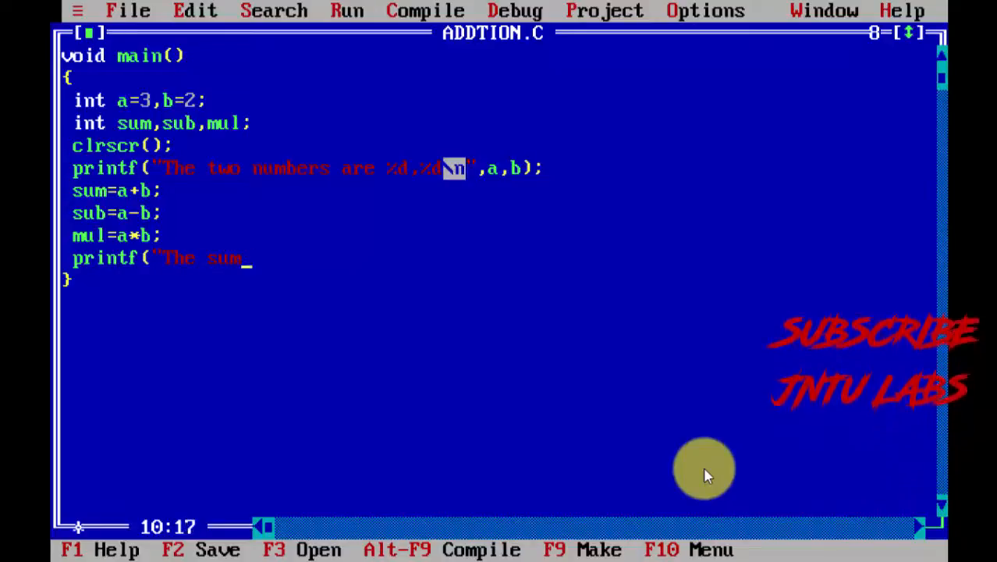
text(va)
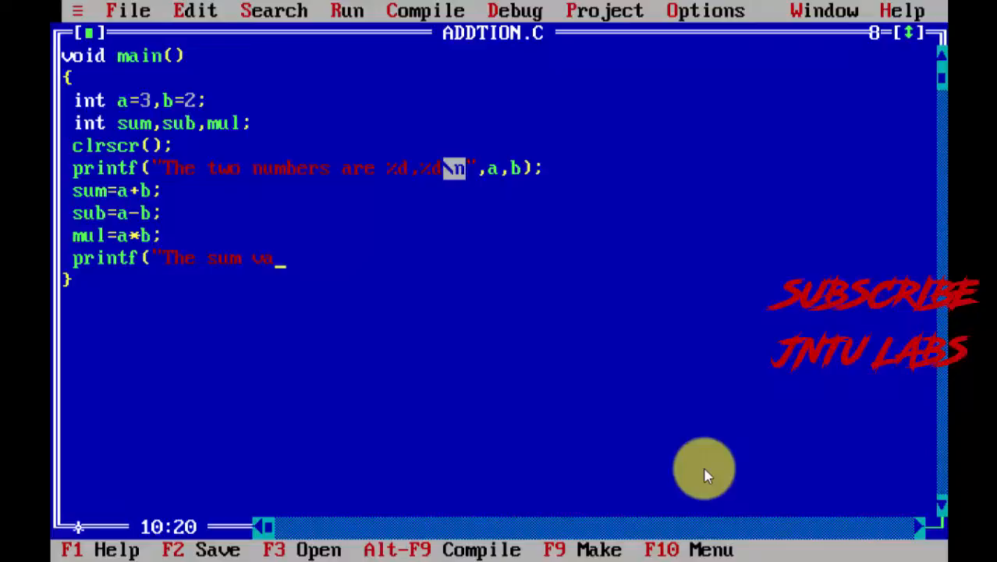
text(lue)
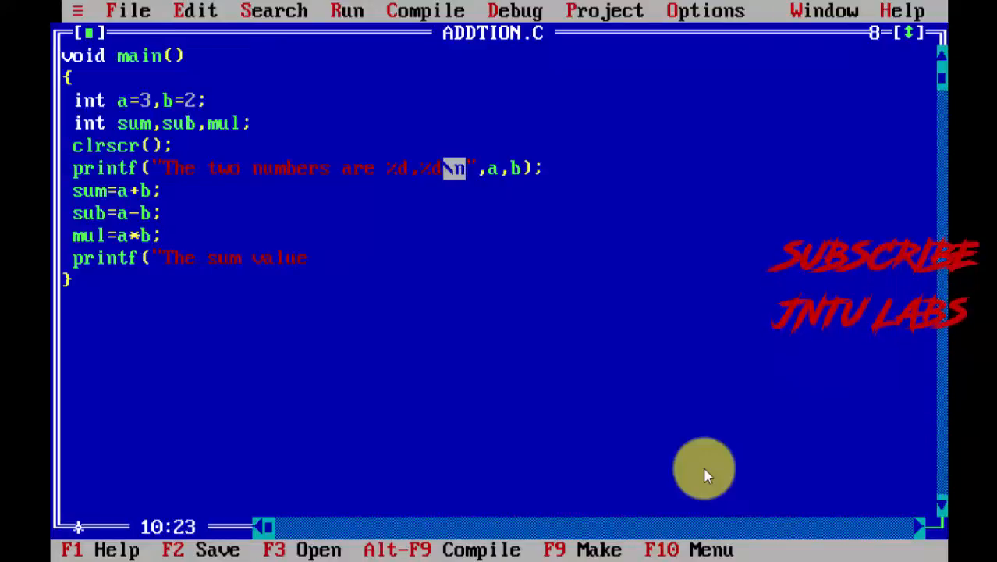
text(is =)
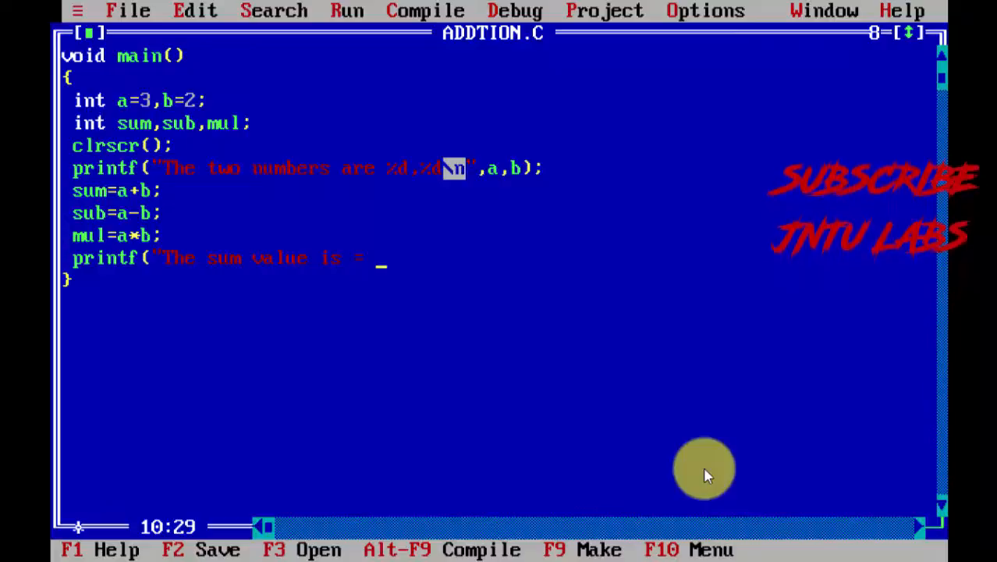
text(%d)
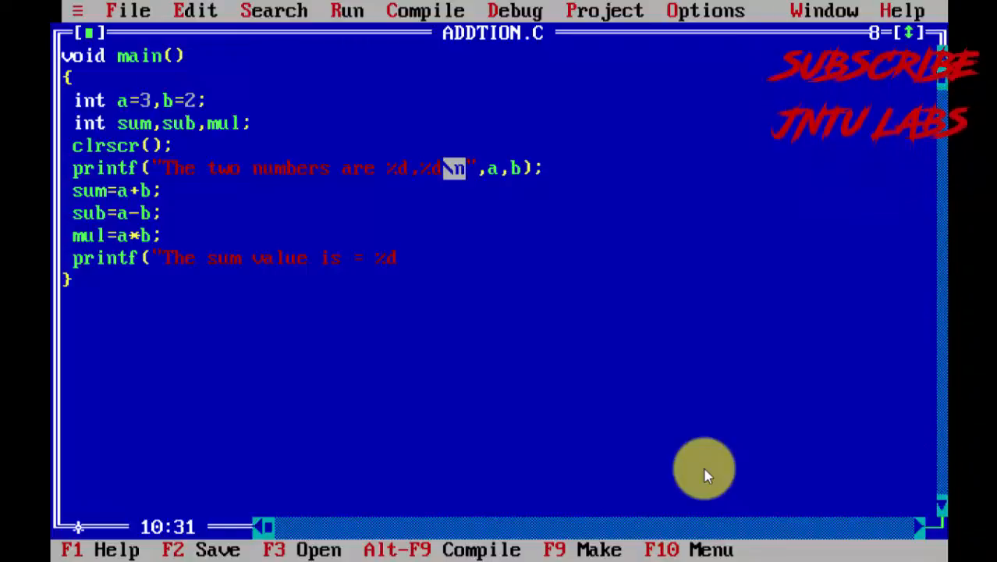
text(\n)
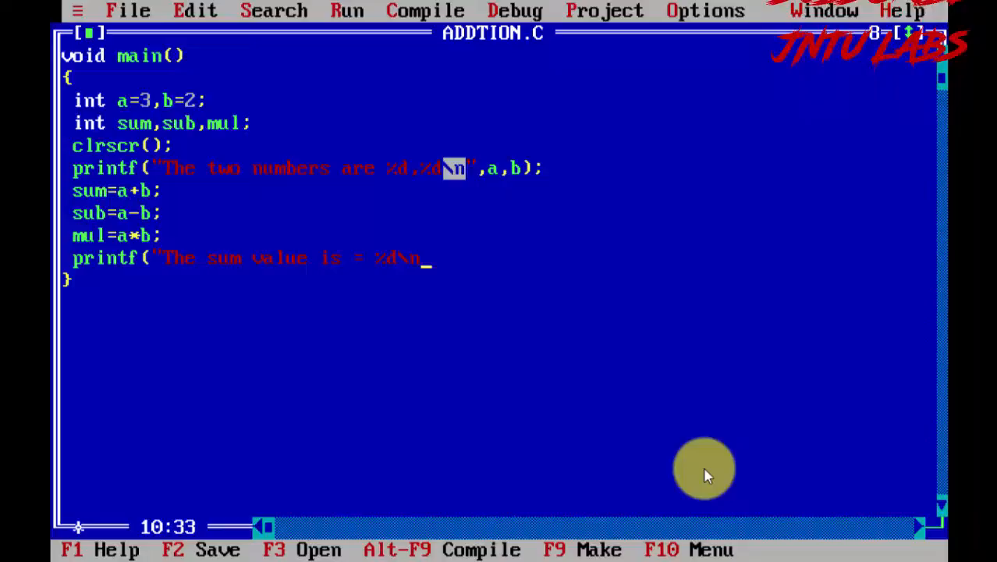
Add the subtraction and multiplied value messages and pass sum, sub, mul as arguments.
text(The)
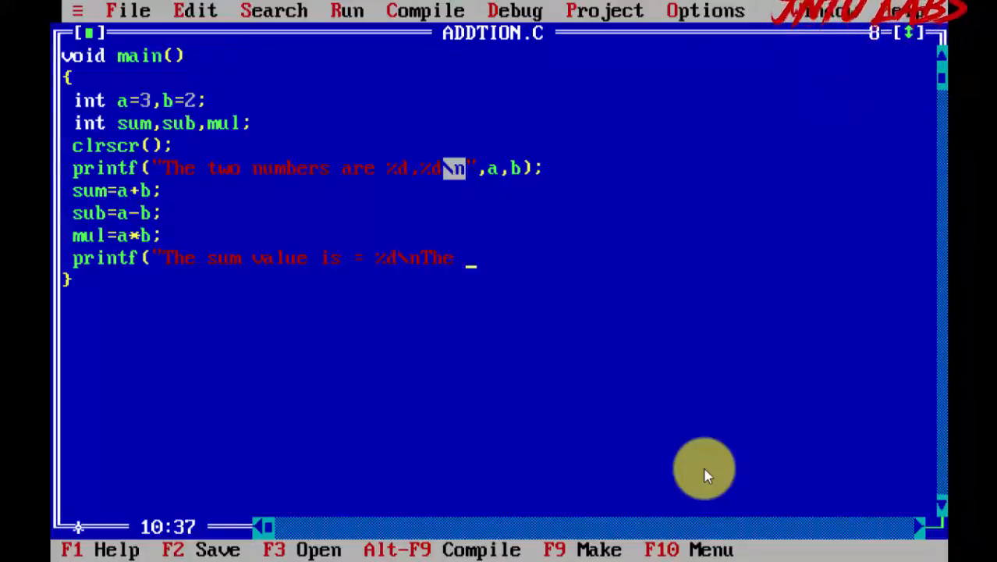
text(subtrac)
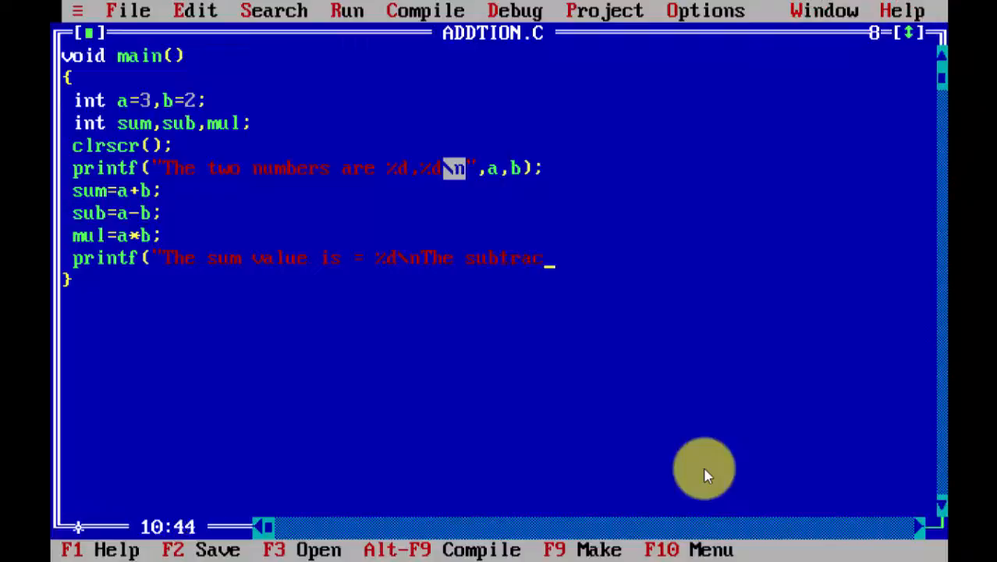
text(tion valu)
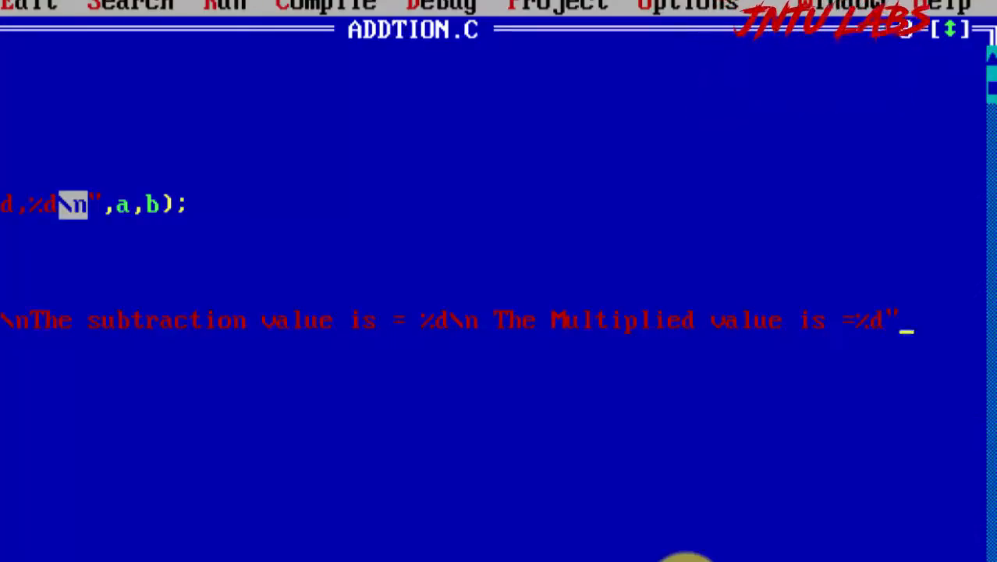
text(,sum,sub)
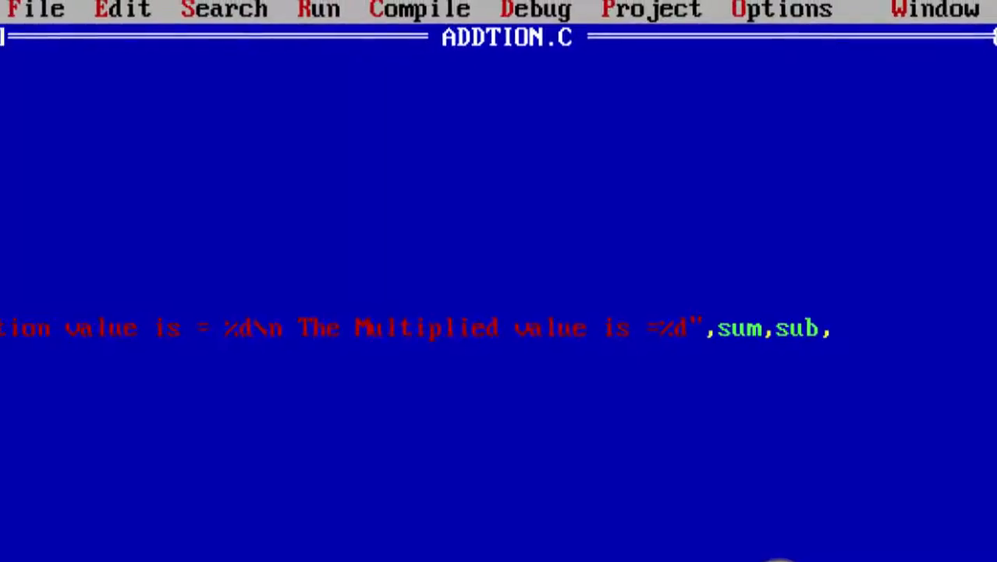
text(,mul))
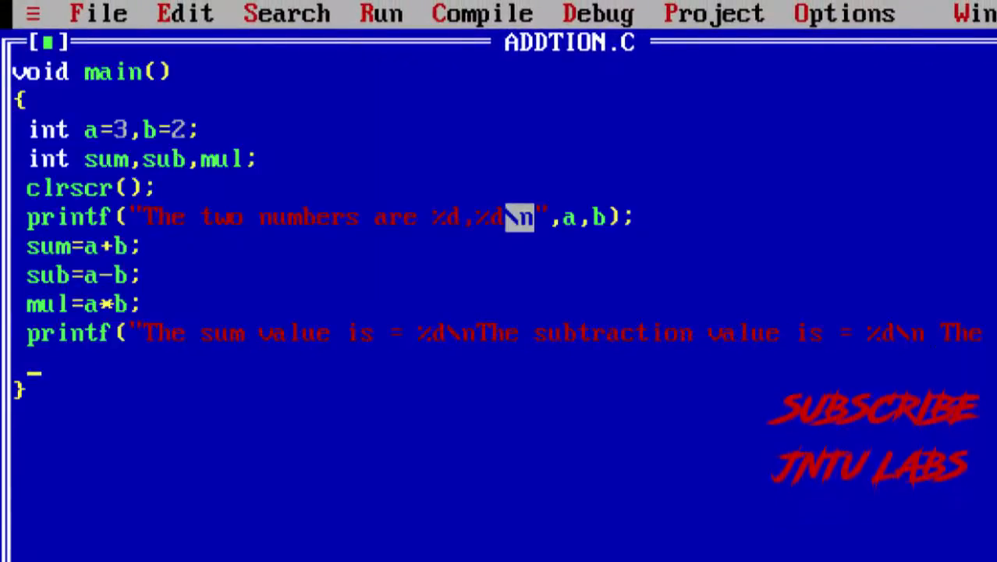
End main with a getch(); call so the program waits for a key press.
text(getch)
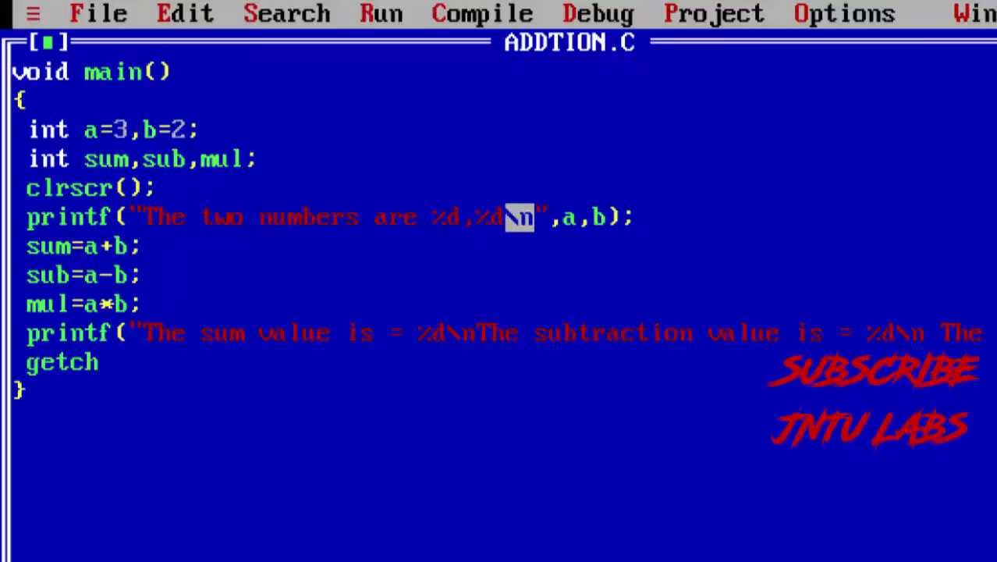
text(())
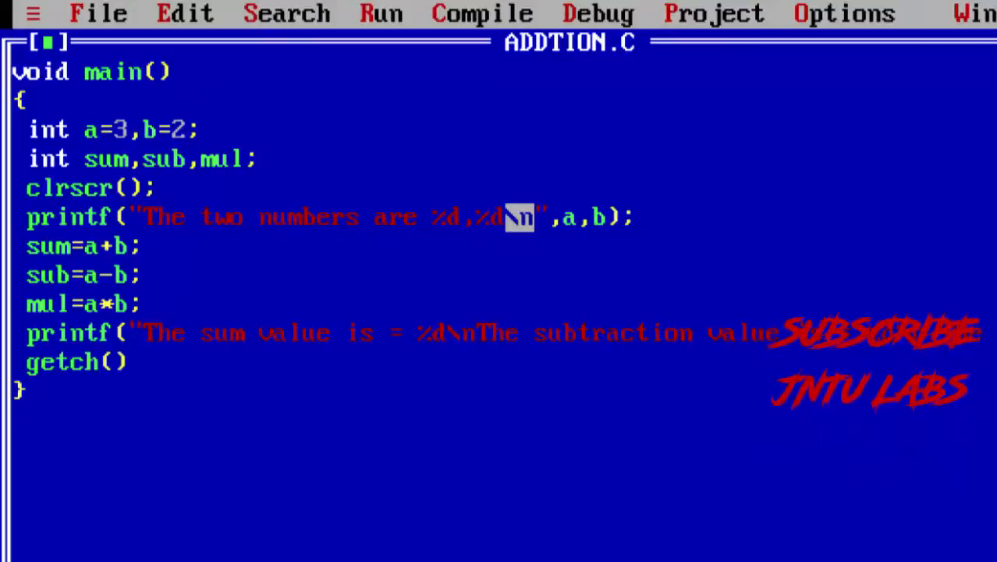
text(;)
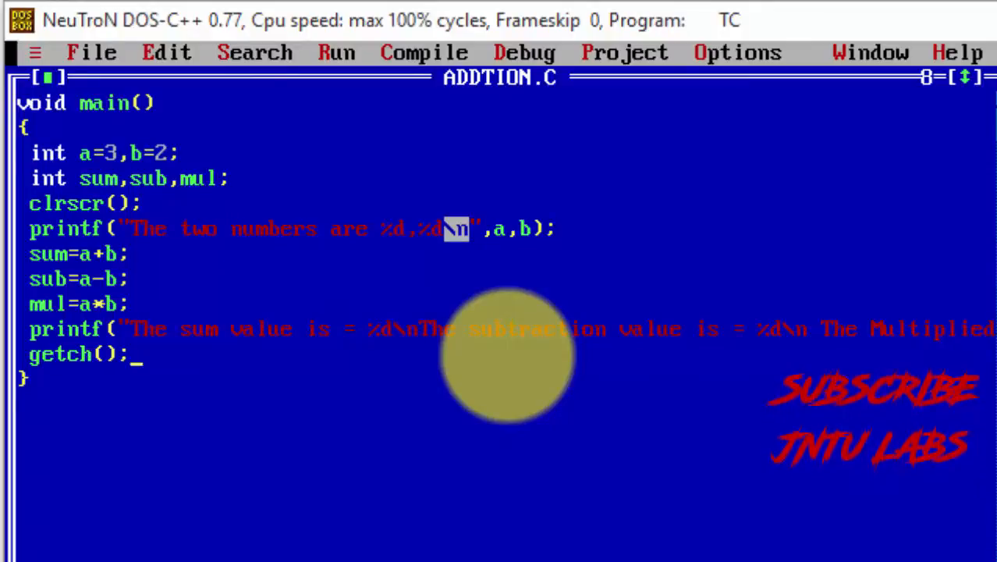
Compile ADDTION.C, answering the reload warning, and dismiss the 0-error report.
click(424, 53)
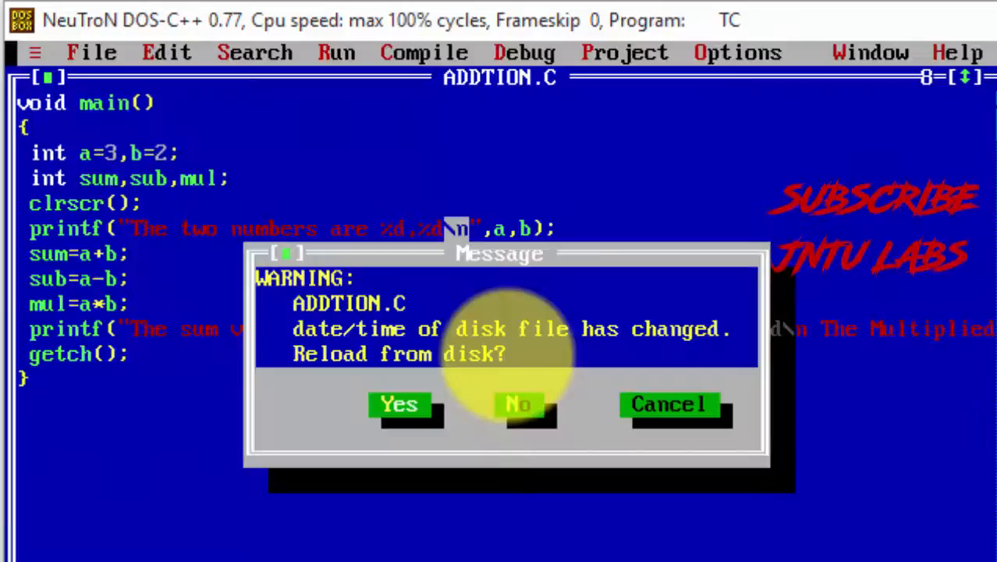
click(518, 404)
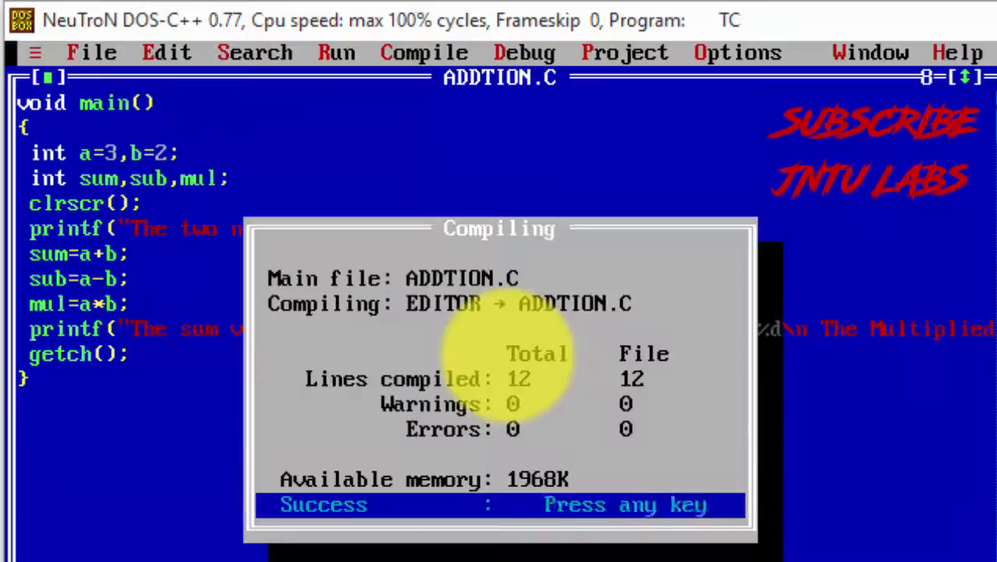
key(enter)
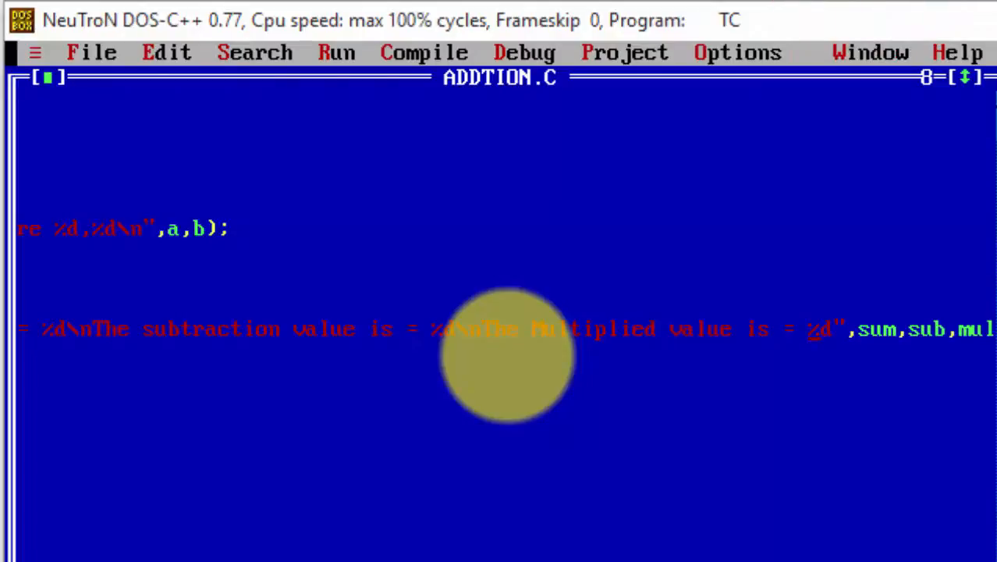
click(424, 53)
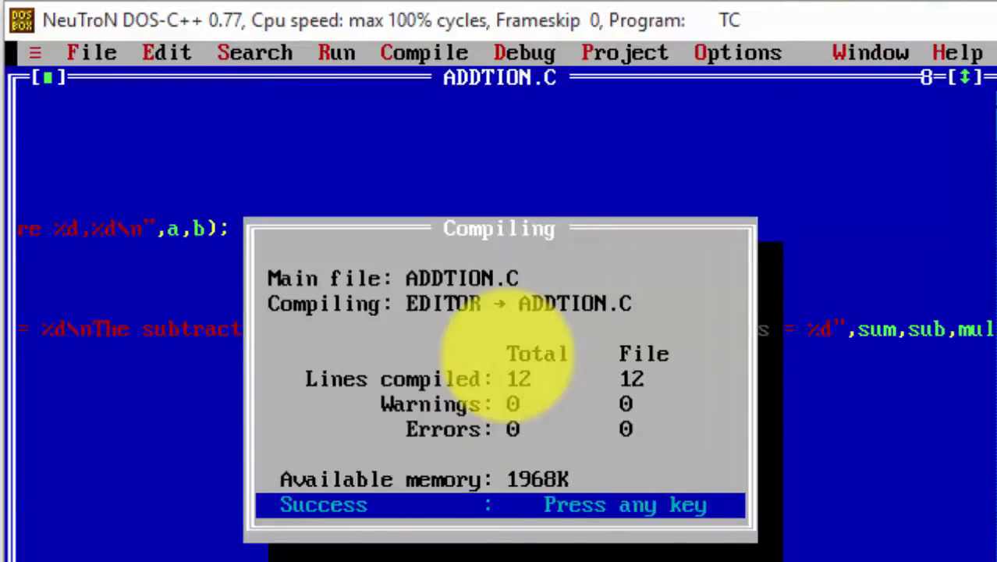
key(enter)
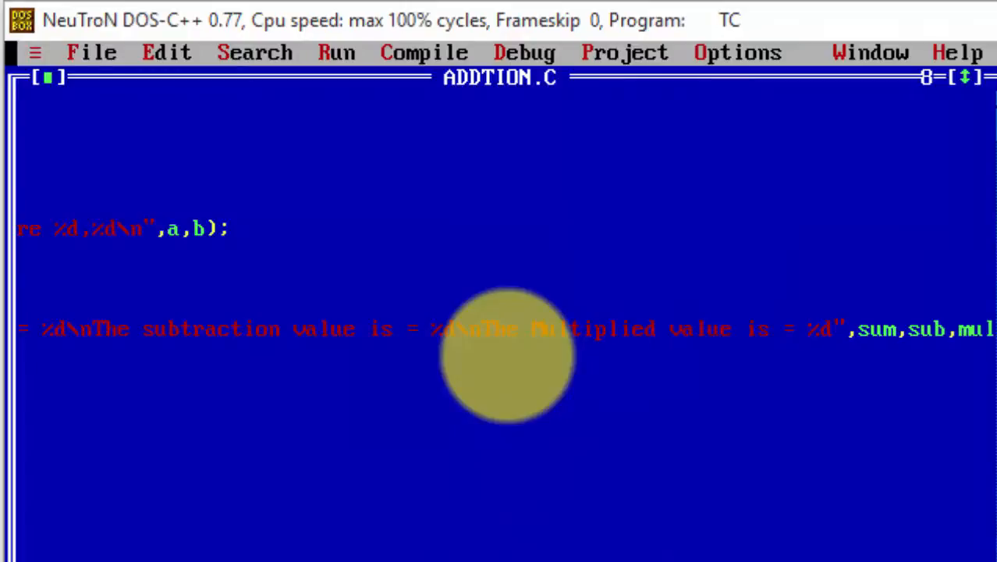